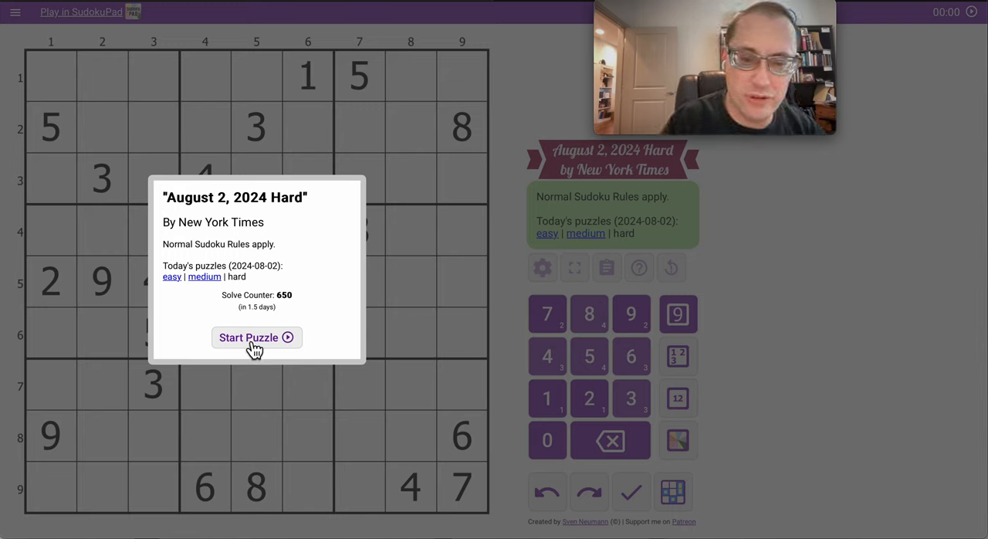
- Start the August 2, 2024 Hard puzzle from the info dialog
left_click(256, 336)
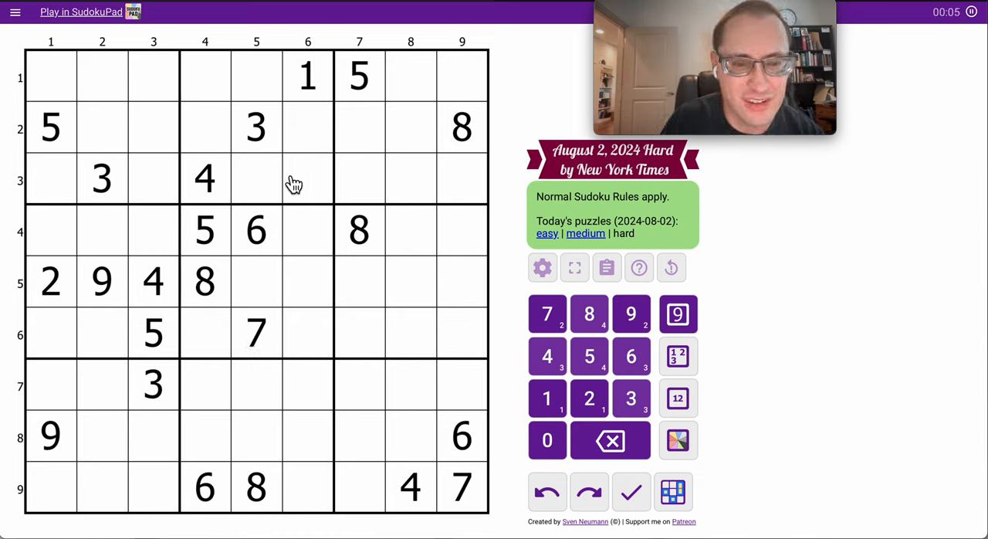
- Pencil corner candidates 3 in row 1, 5 in row 5 and 8 in row 6
left_click(358, 76)
type("3")
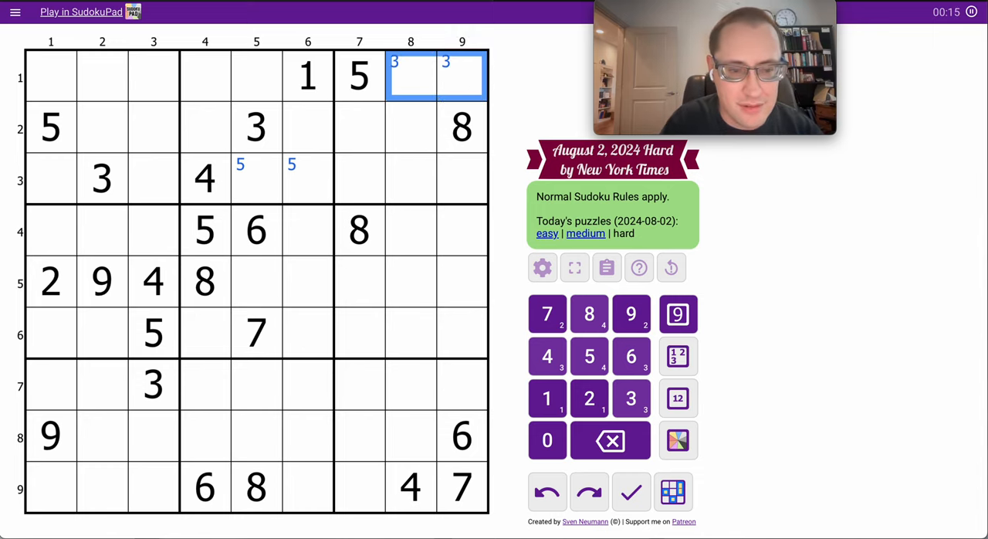
left_click(435, 281)
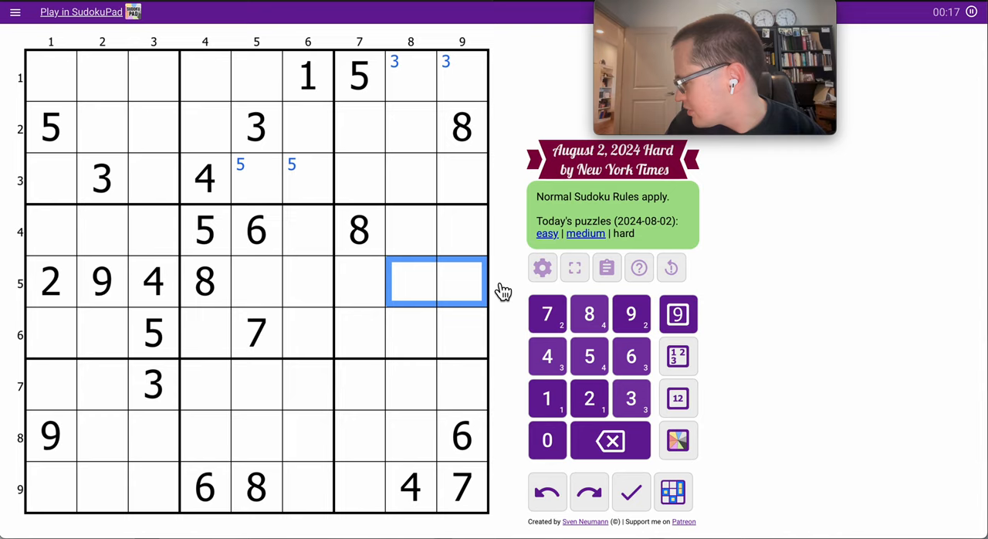
left_click(590, 355)
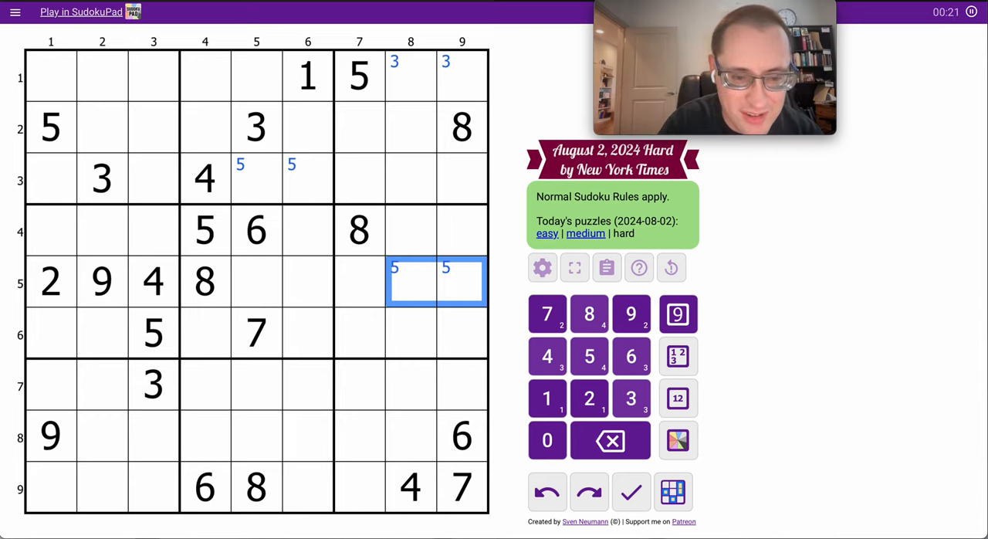
left_click(77, 333)
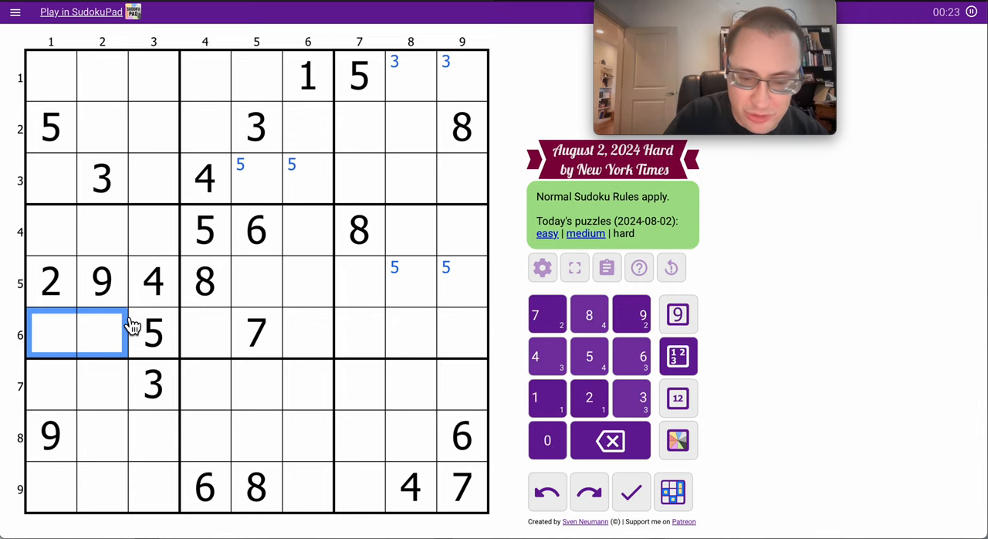
left_click(588, 313)
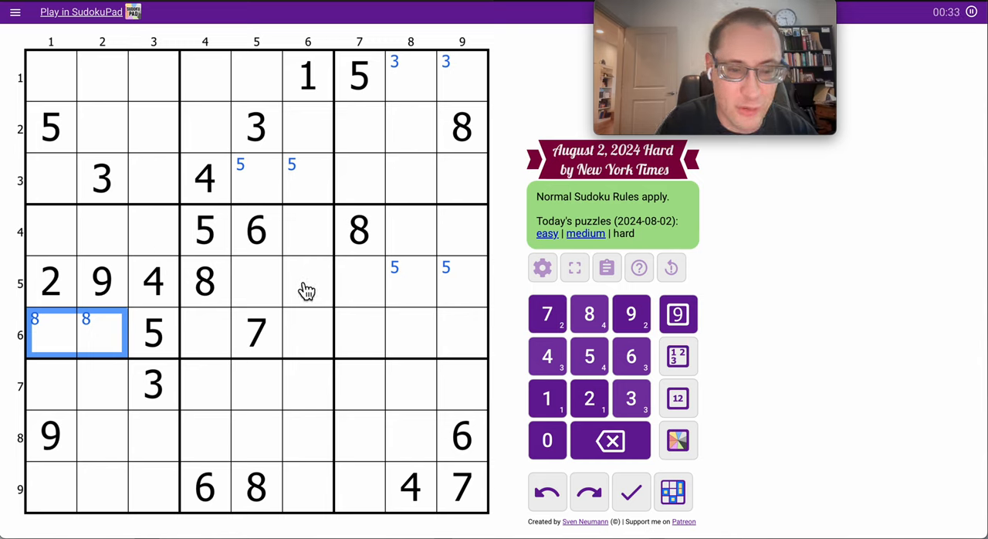
- Add corner 5s in row 5 and place 5 in r5c9 after checking column 9
left_click(280, 281)
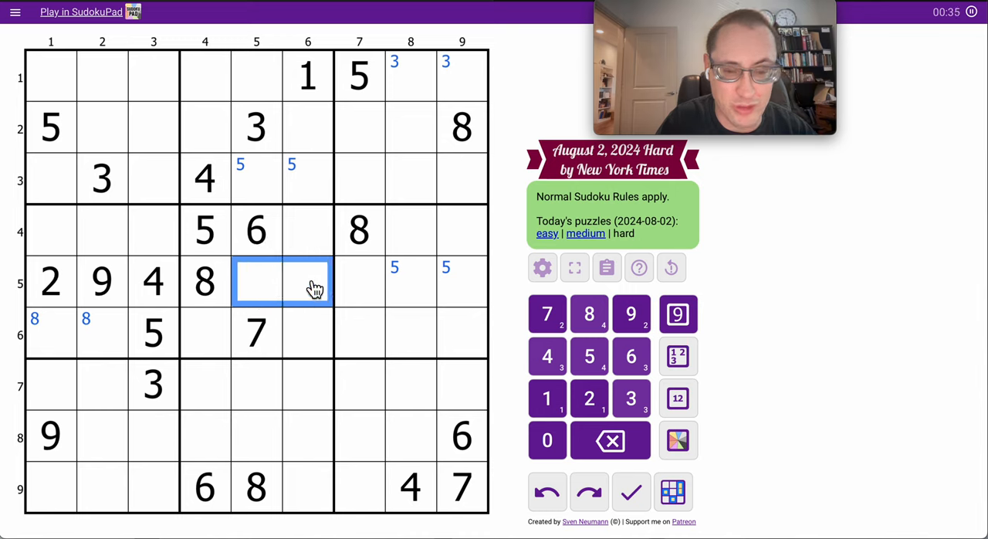
left_click(461, 281)
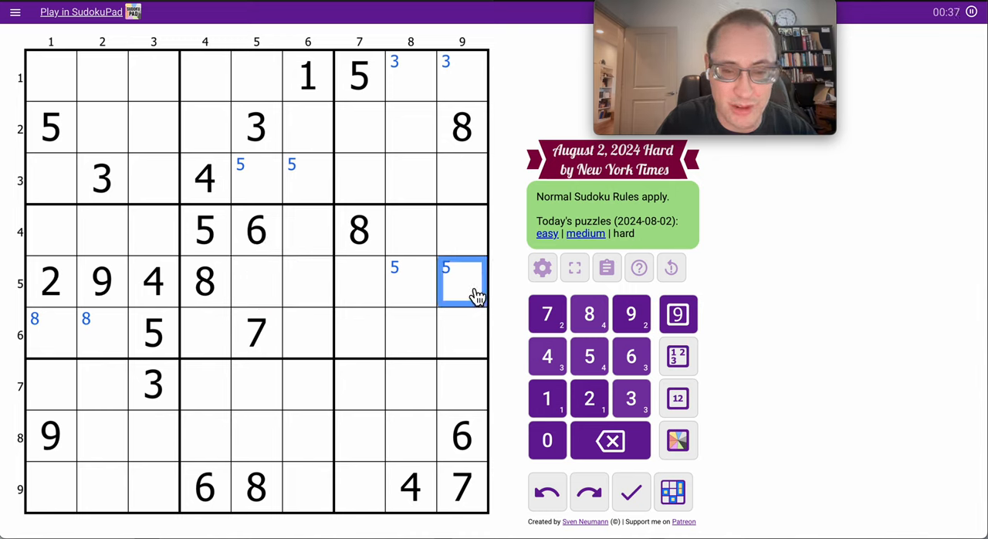
left_click(462, 487)
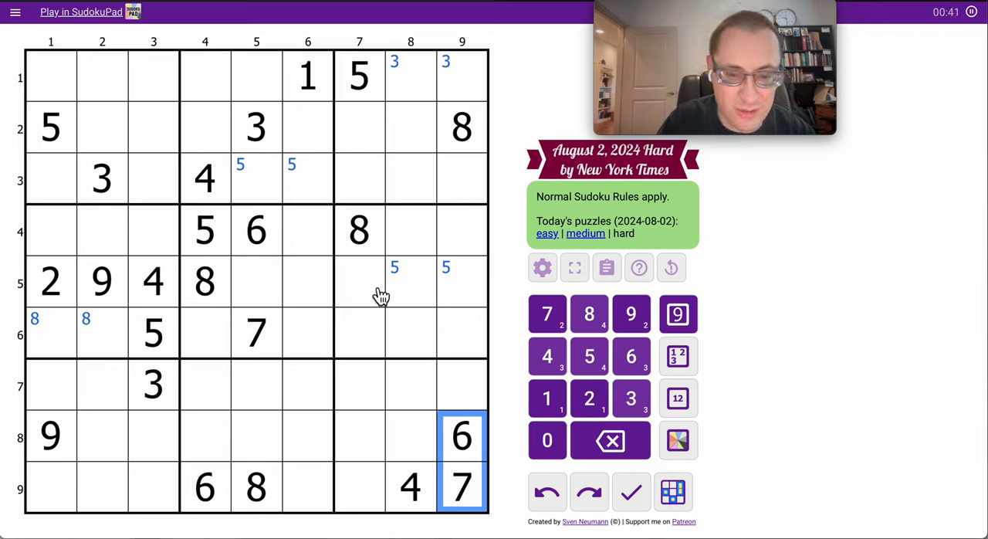
left_click(383, 281)
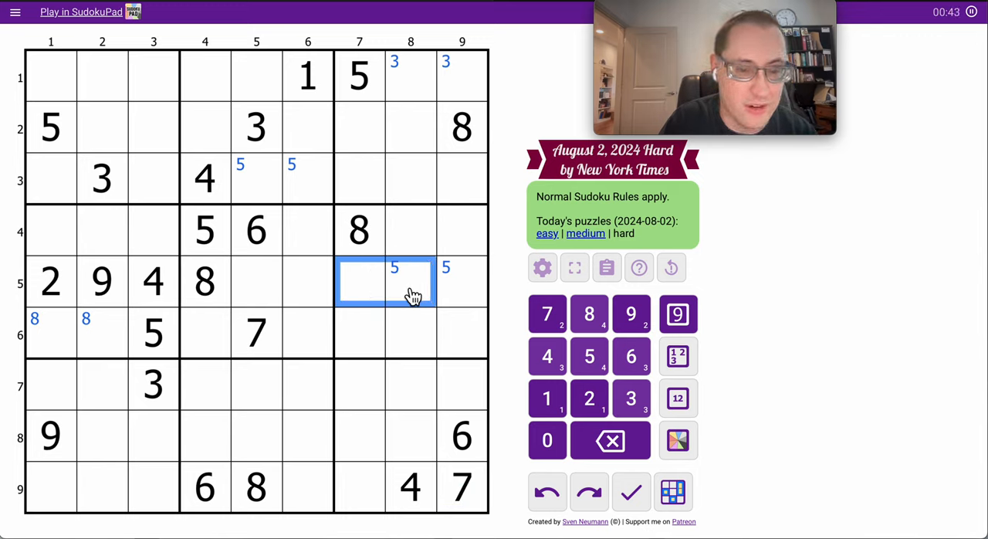
mouse_move(477, 293)
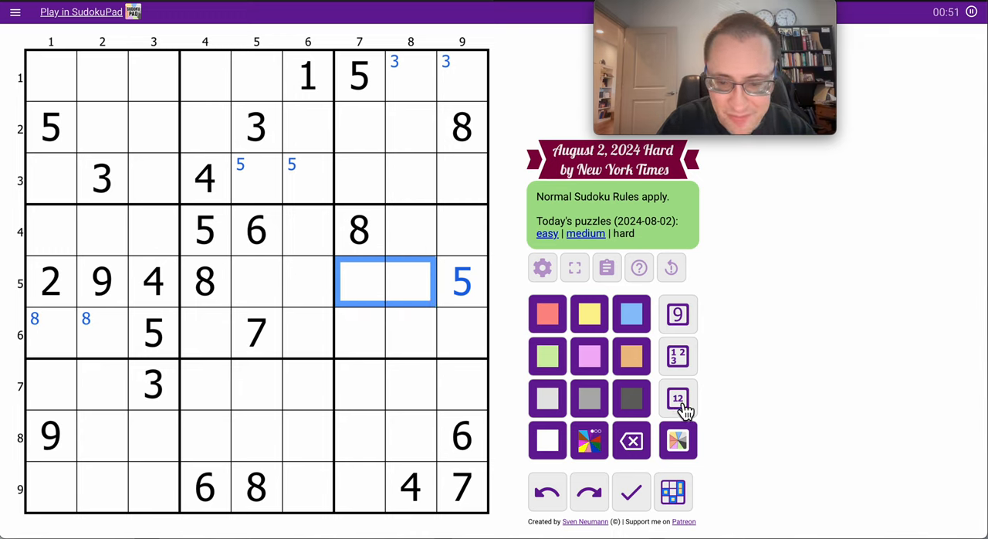
- Centre-mark 67 in r5c7-8 and place 1 and 3 in r5c5-6
left_click(676, 399)
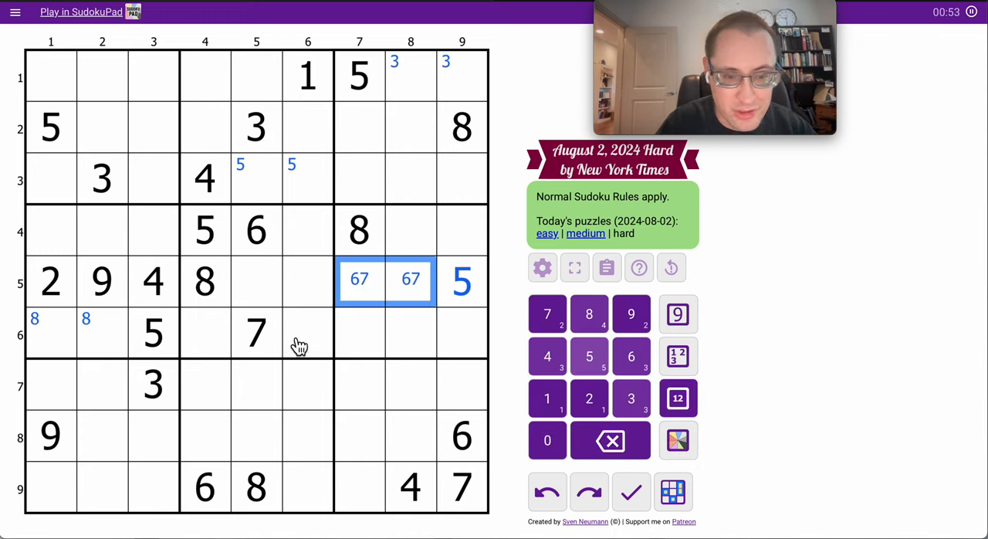
left_click(257, 281)
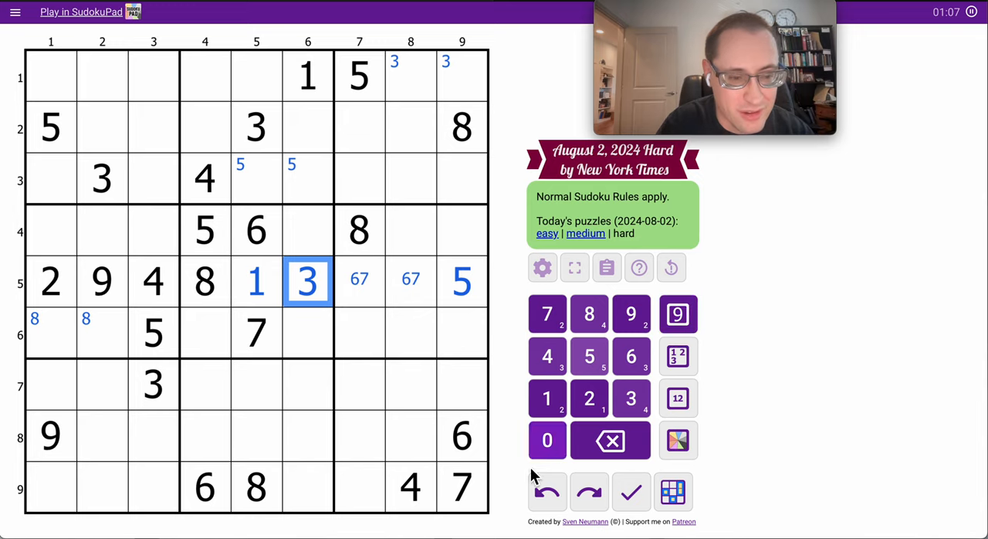
left_click(461, 437)
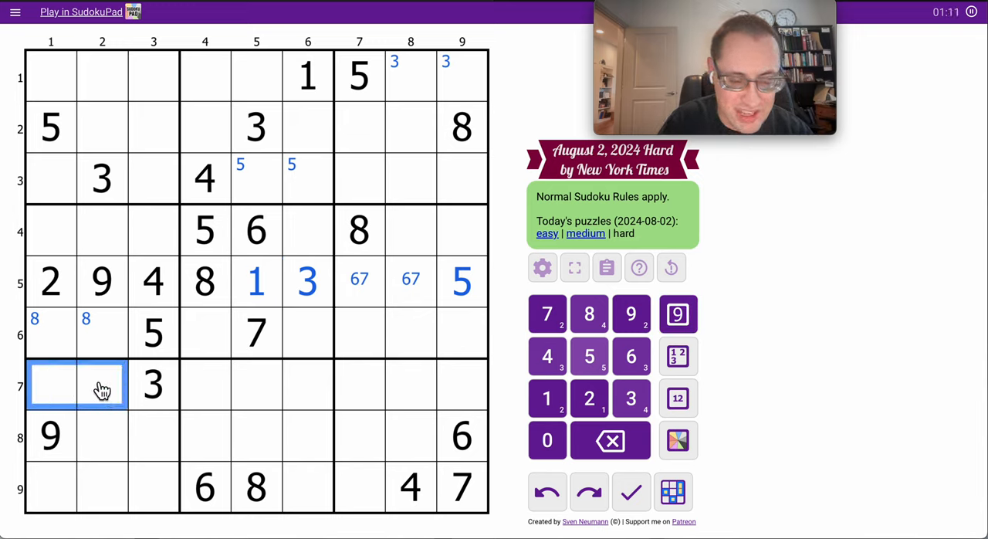
- Add corner candidates 3, 5, 6, 8, 9 in columns 1-3 of rows 7-9
left_click(630, 355)
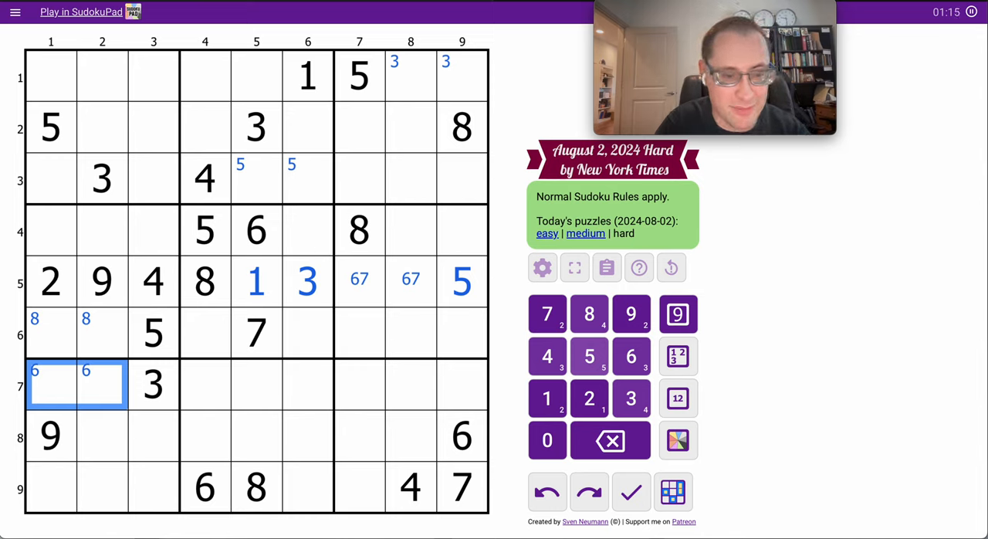
mouse_move(85, 189)
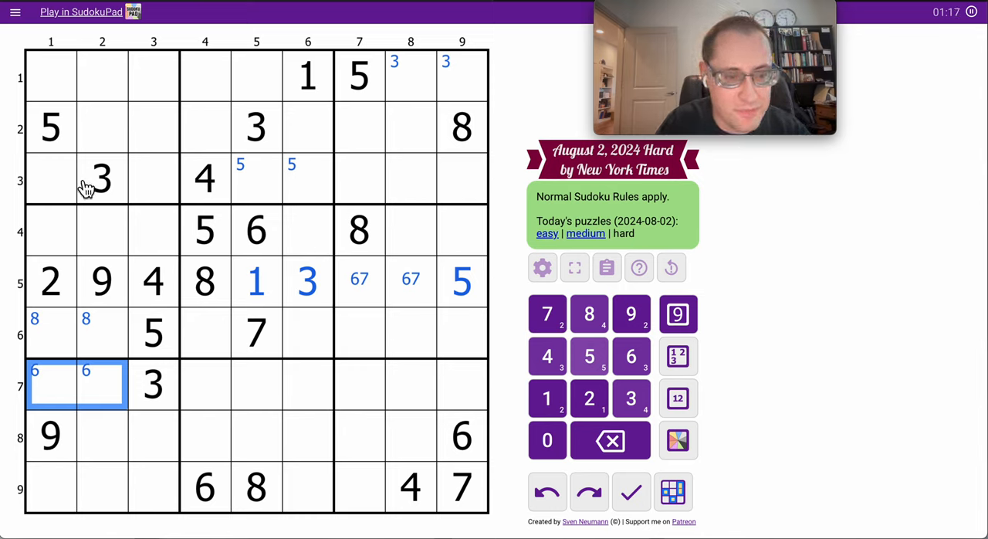
left_click(49, 230)
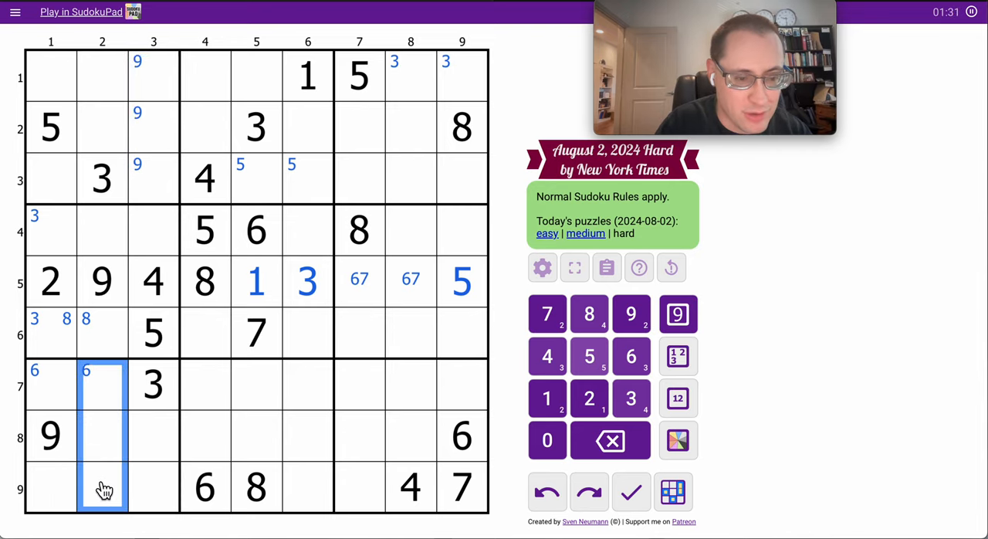
left_click(588, 355)
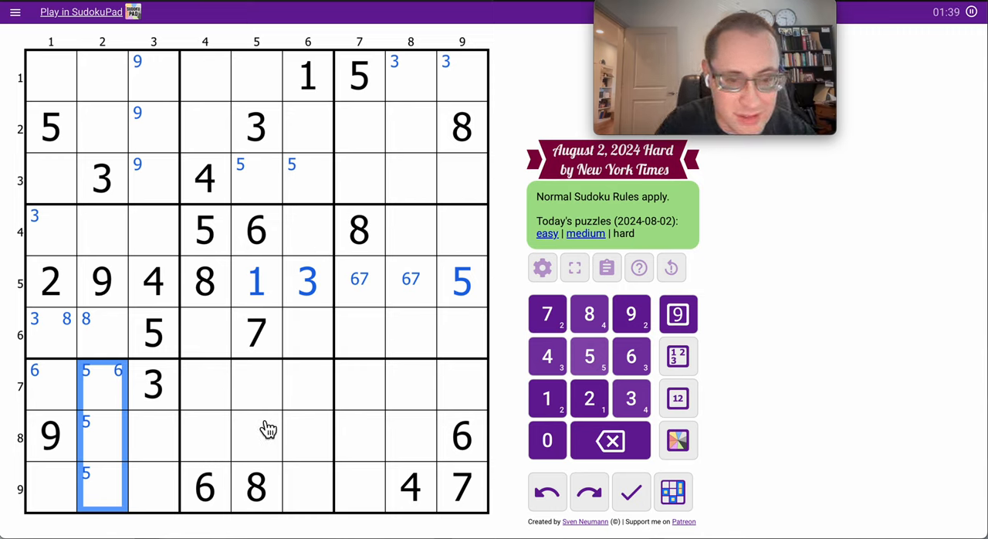
mouse_move(207, 355)
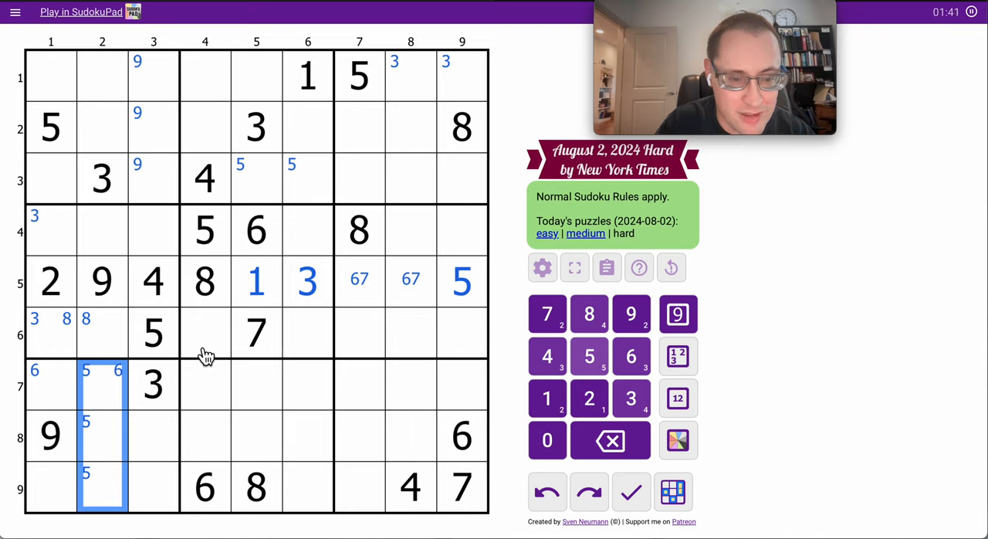
- Centre-mark 249 and 29 in column 6 shaded green, place 3 in r2c5 and r8c4
left_click(204, 332)
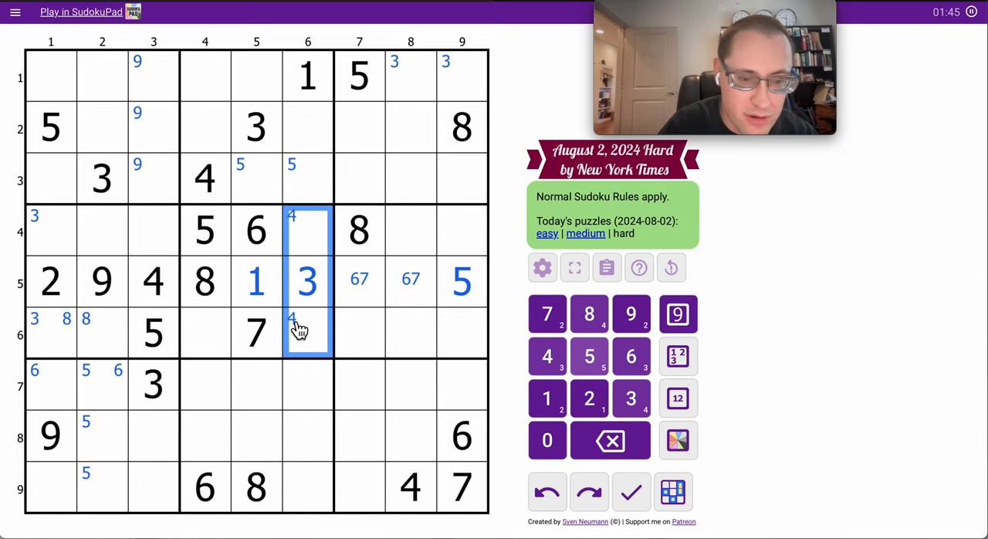
left_click(204, 333)
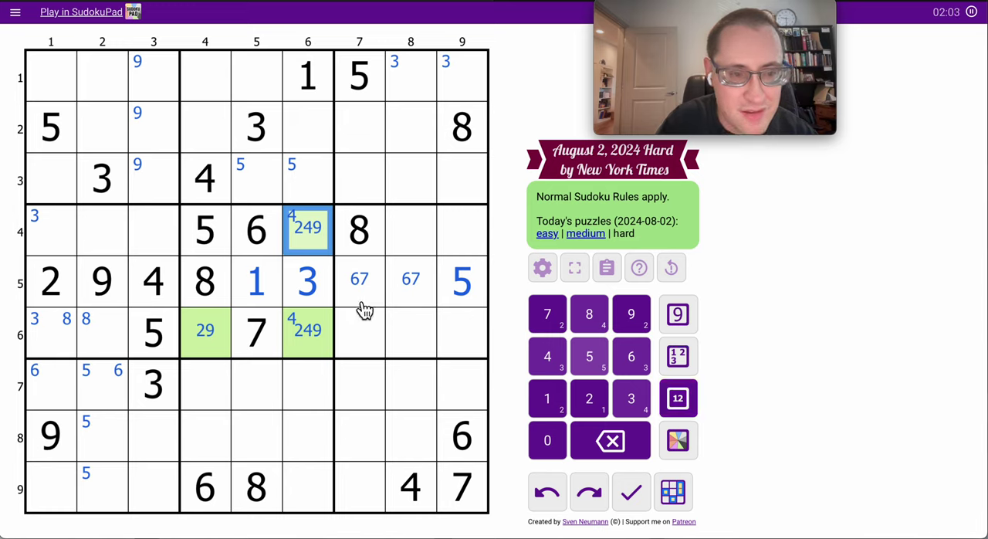
left_click(307, 130)
type("6")
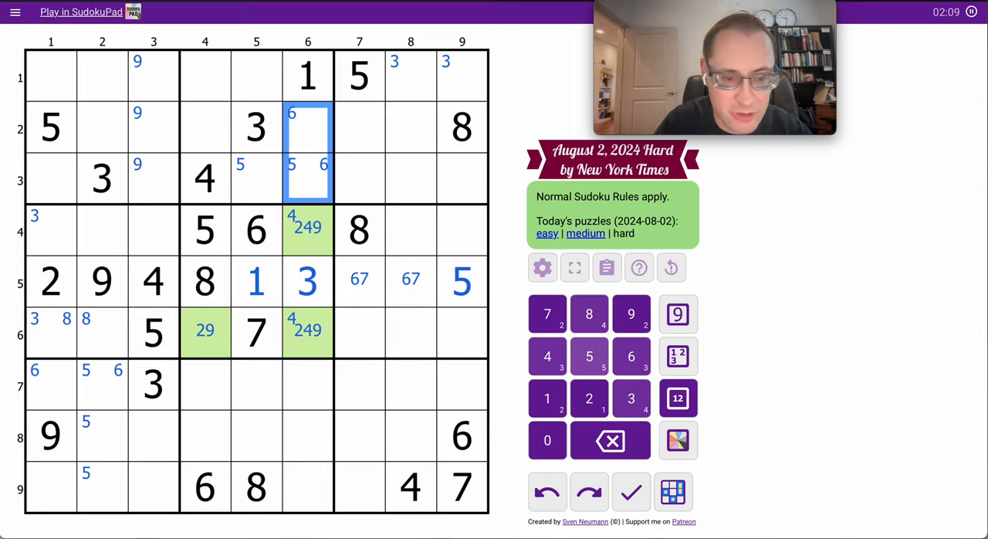
left_click(256, 126)
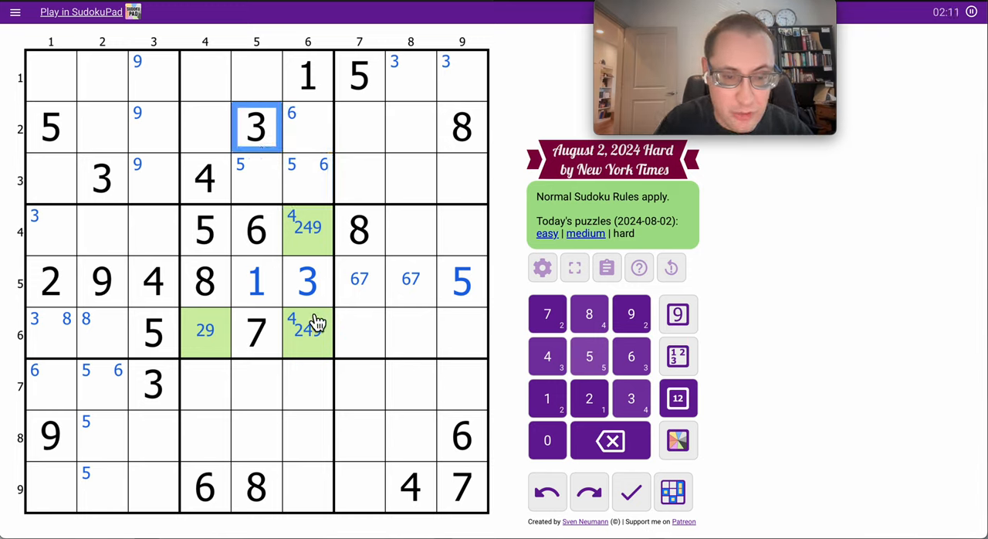
left_click(204, 436)
type("3")
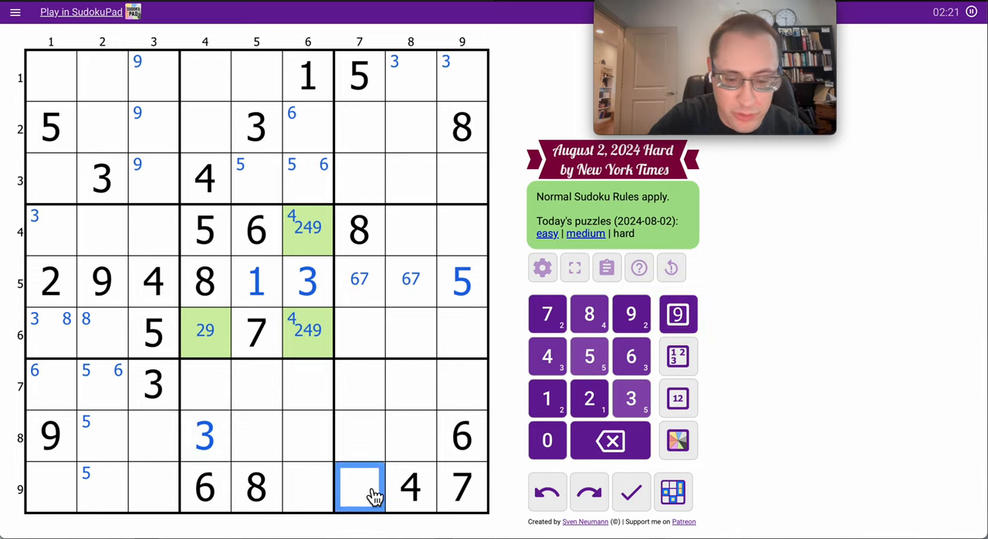
- Place 3 in r9c7, corner-mark 5/6 in column 6 and place 5 in r3c5
left_click(629, 399)
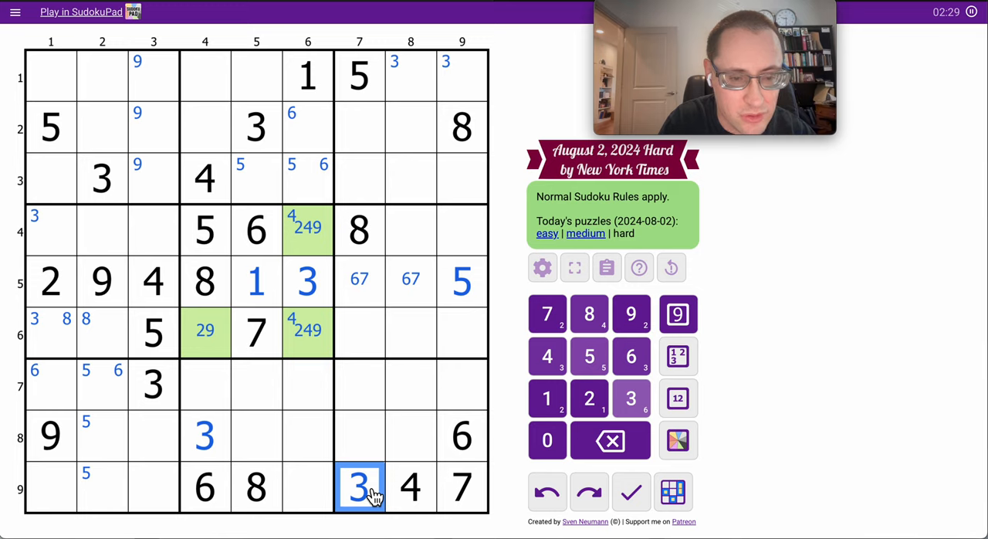
left_click(204, 281)
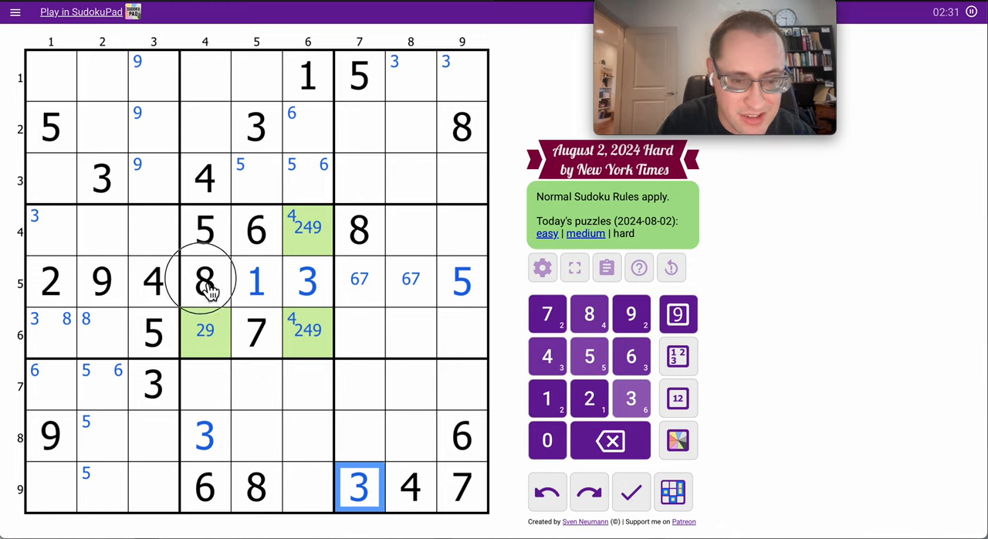
left_click(307, 178)
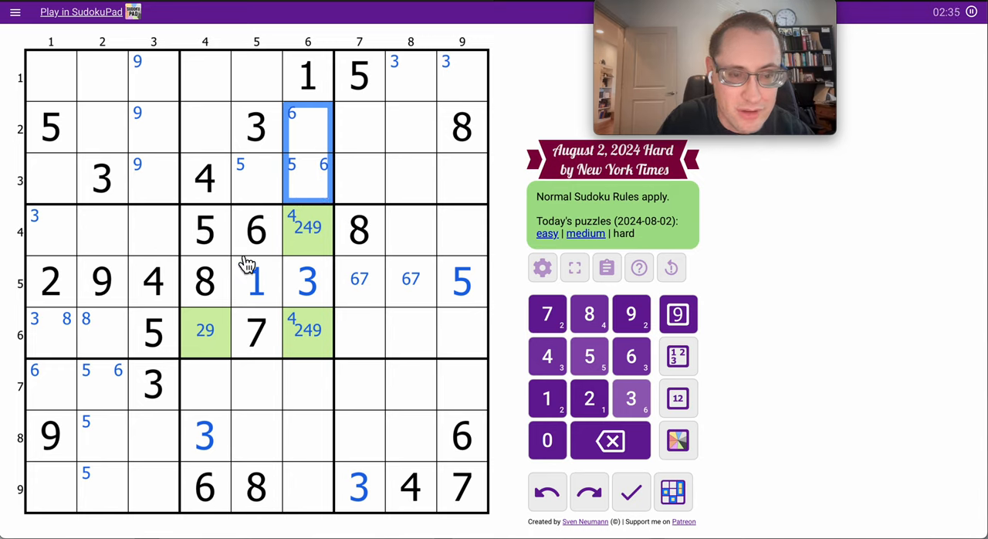
left_click(256, 228)
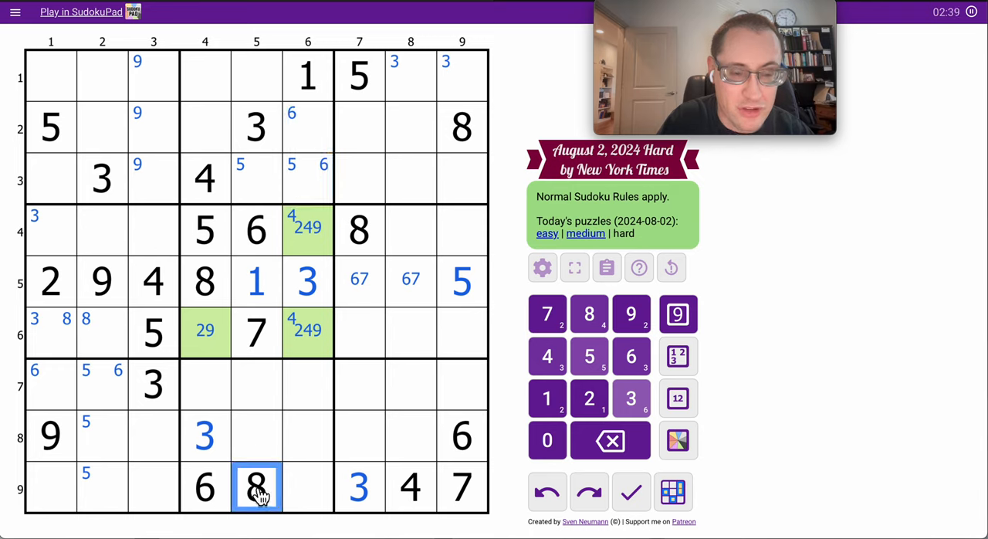
left_click(307, 155)
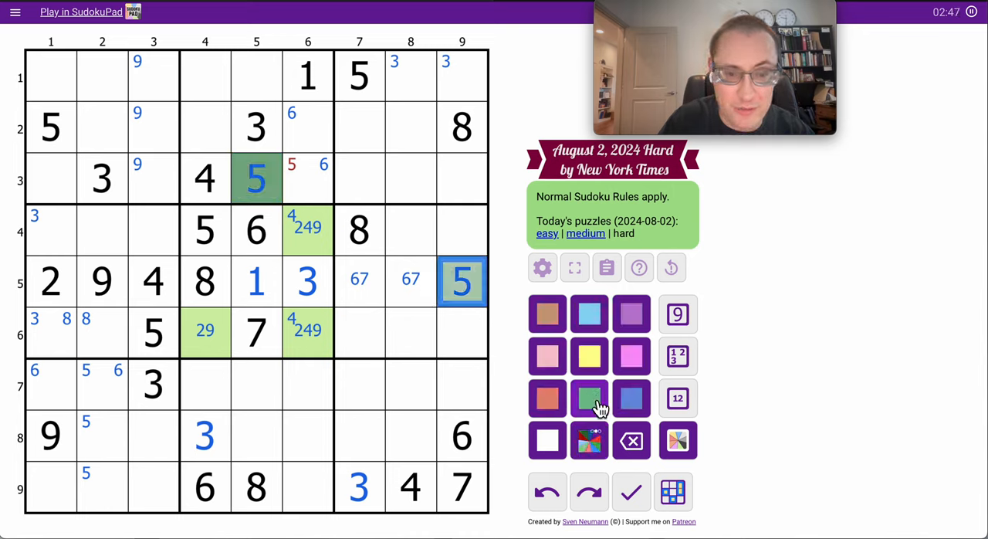
- Corner-mark 8 in r1c1-r1c3 and select r1c4, r1c5, r2c4 for colouring
left_click(307, 178)
type("8")
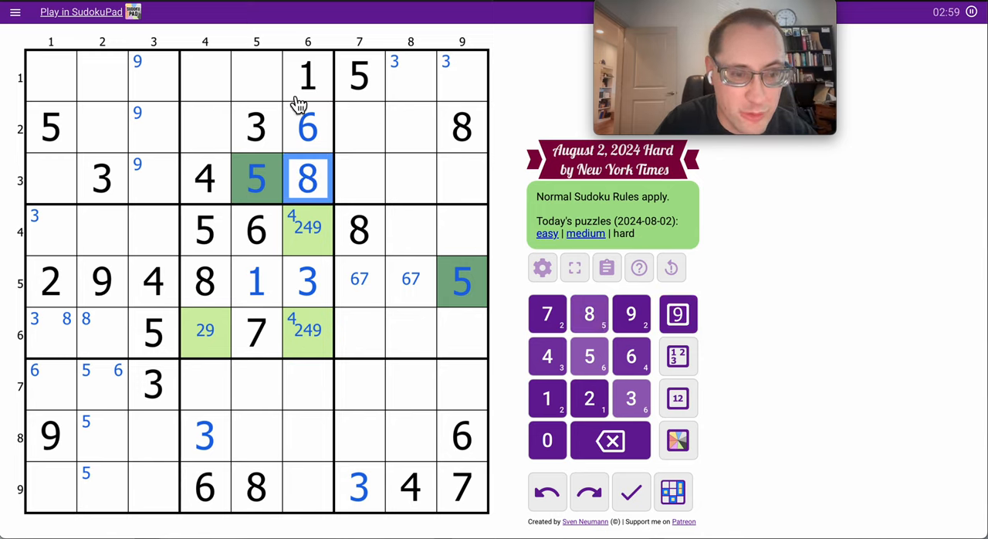
left_click(153, 76)
type("8")
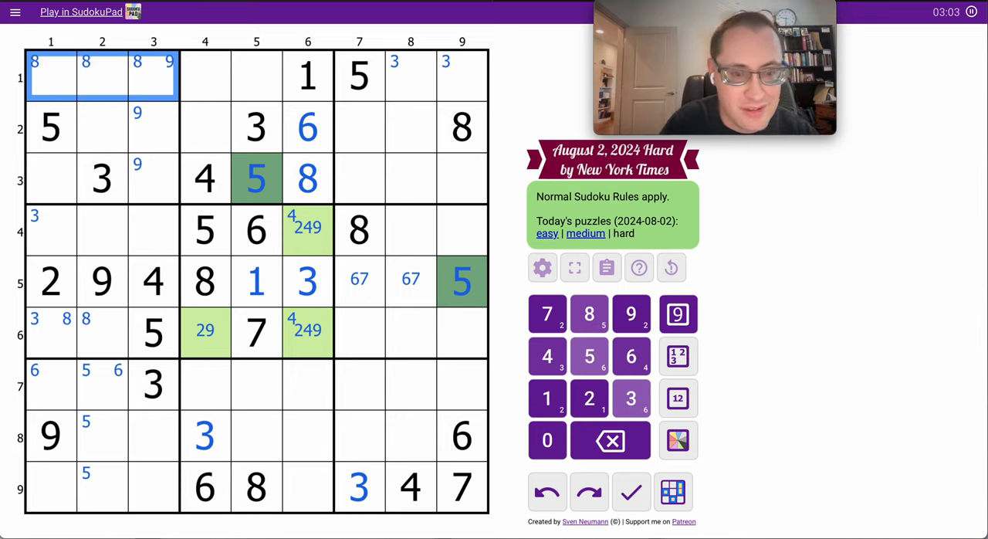
mouse_move(238, 145)
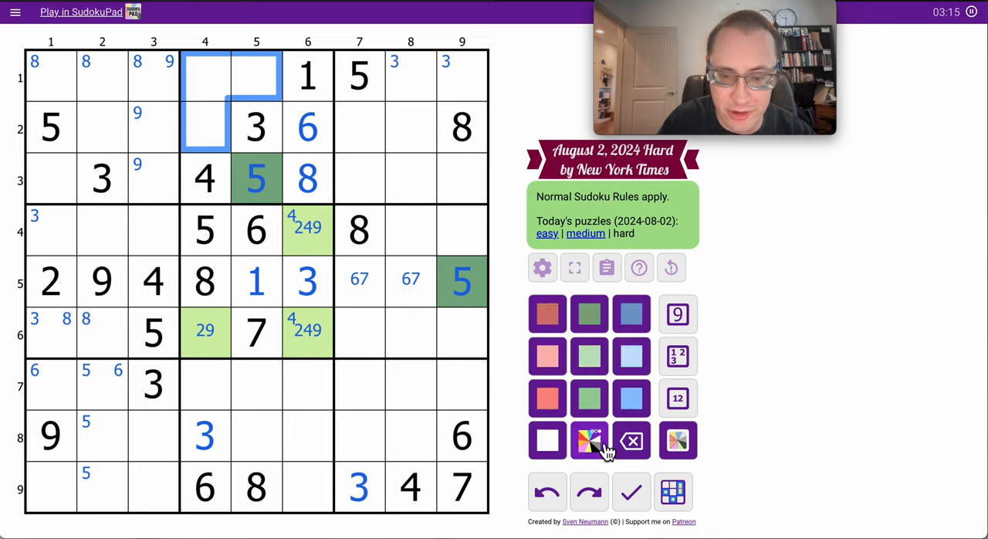
- Colour r1c4, r1c5, r2c4 pink with centre marks 279, removing 7 from r1c5
left_click(675, 398)
type("279")
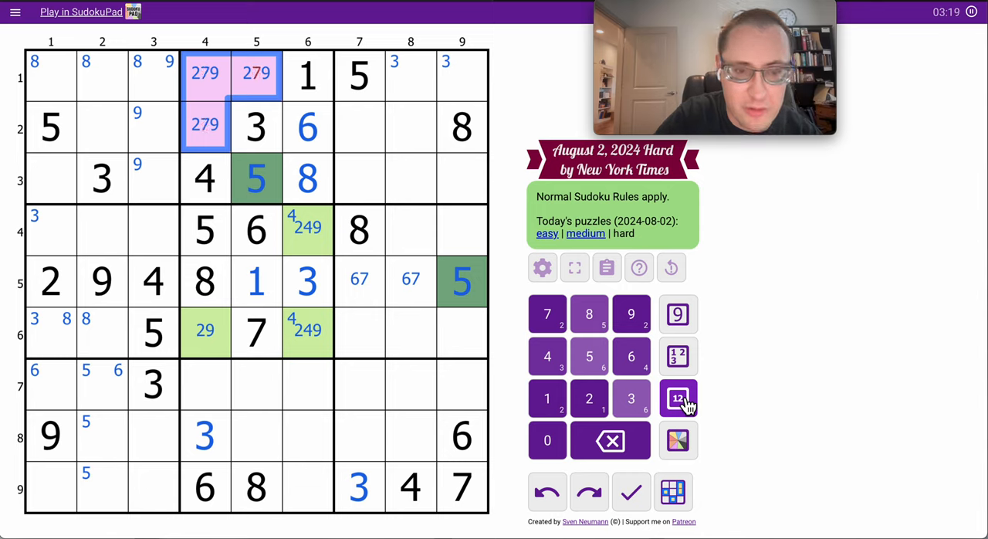
left_click(677, 399)
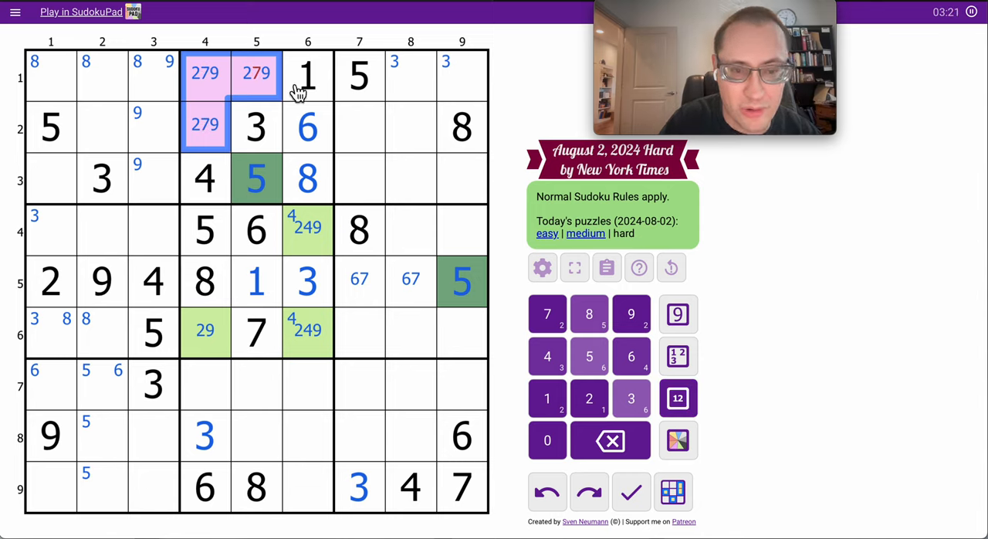
left_click(256, 74)
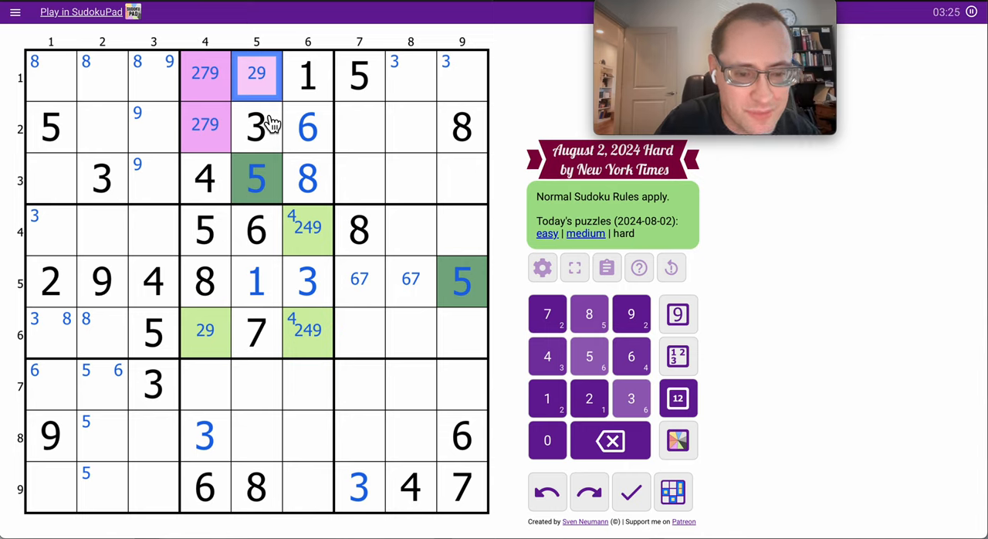
mouse_move(292, 405)
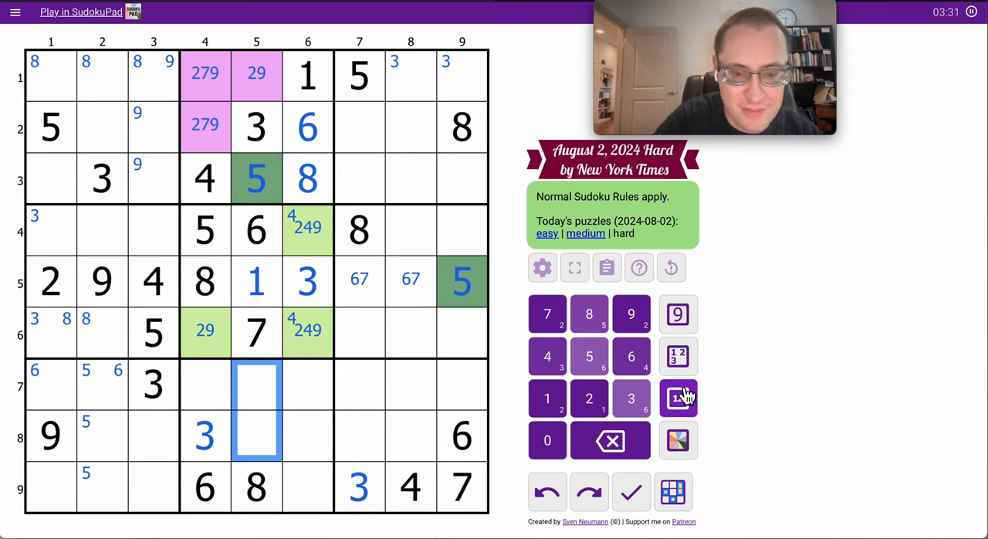
- Centre-mark 249 and 24 in r7c5 and r8c5 and colour them orange
left_click(677, 398)
type("249")
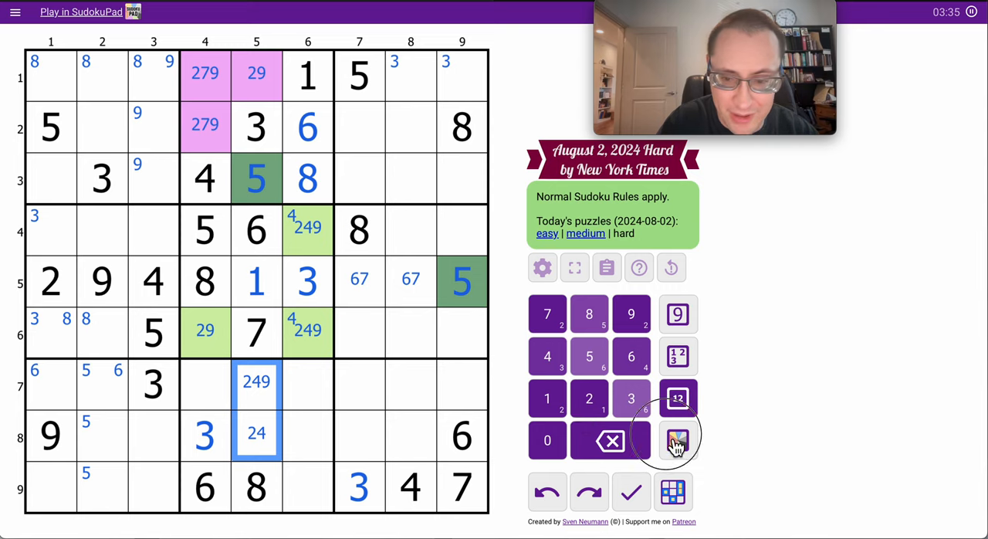
left_click(675, 439)
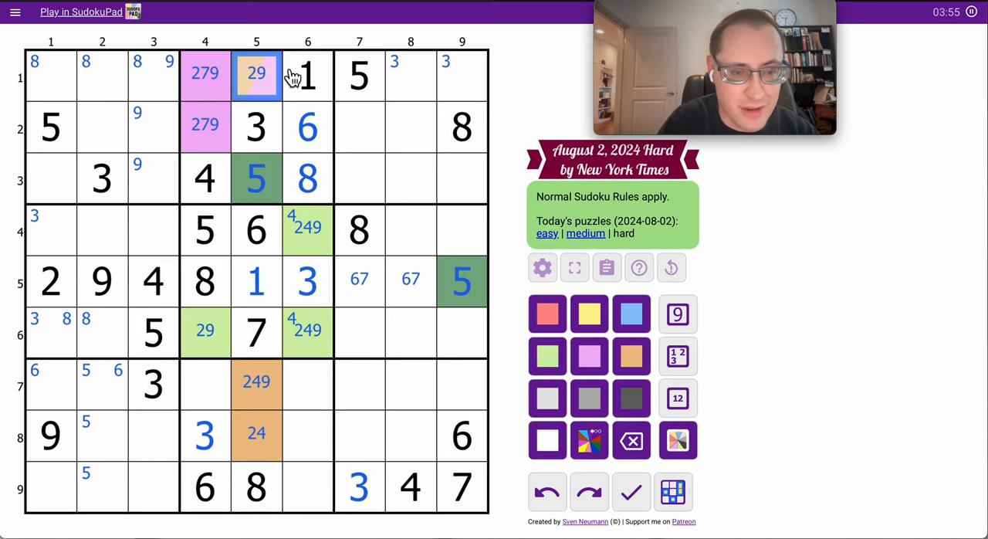
- Place 1 in r7c4 and begin centre candidates in column 6
left_click(203, 332)
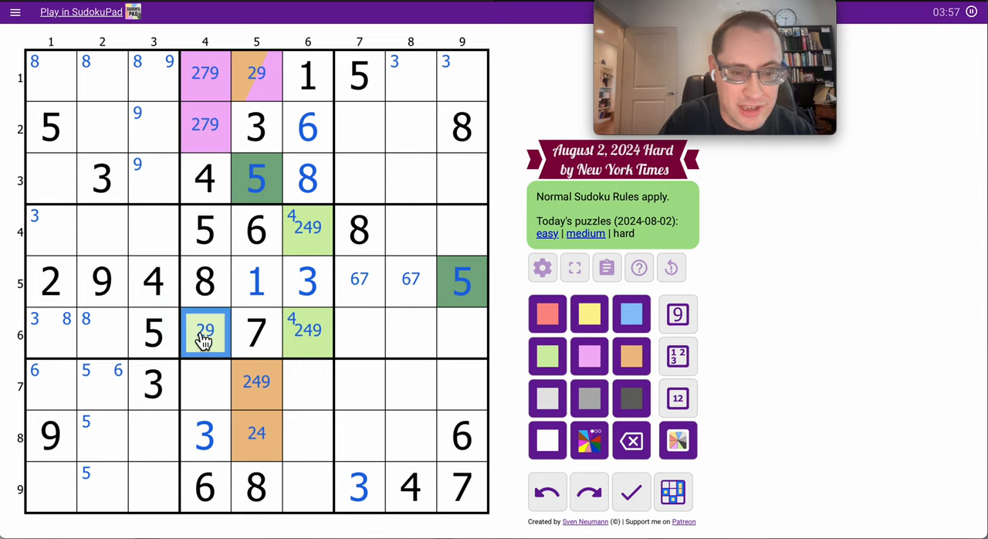
left_click(204, 382)
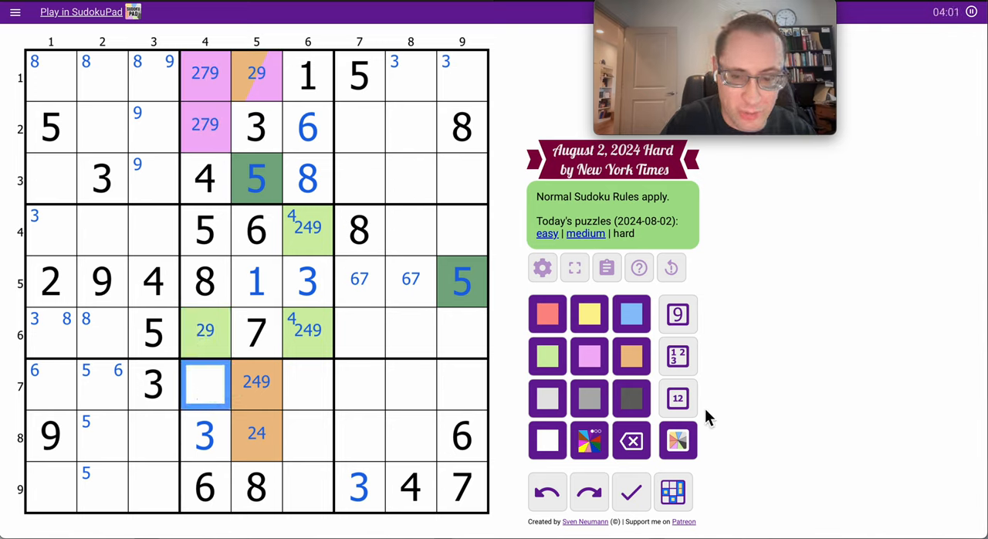
left_click(676, 313)
type("1")
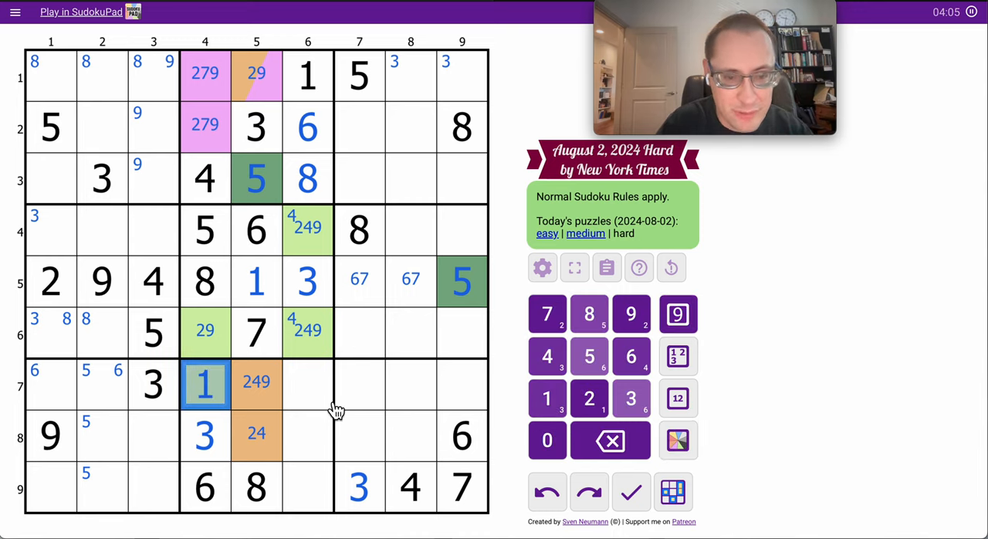
left_click(307, 74)
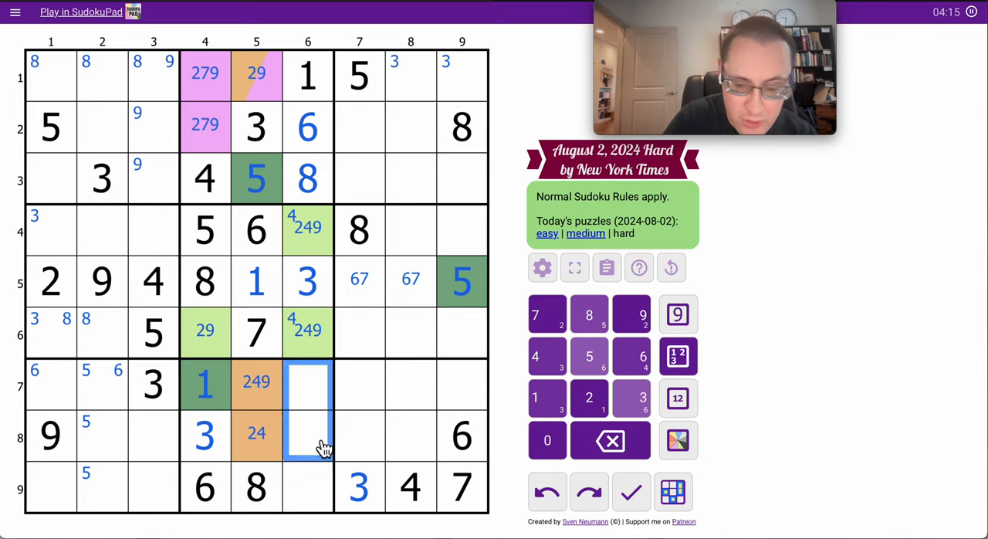
left_click(546, 314)
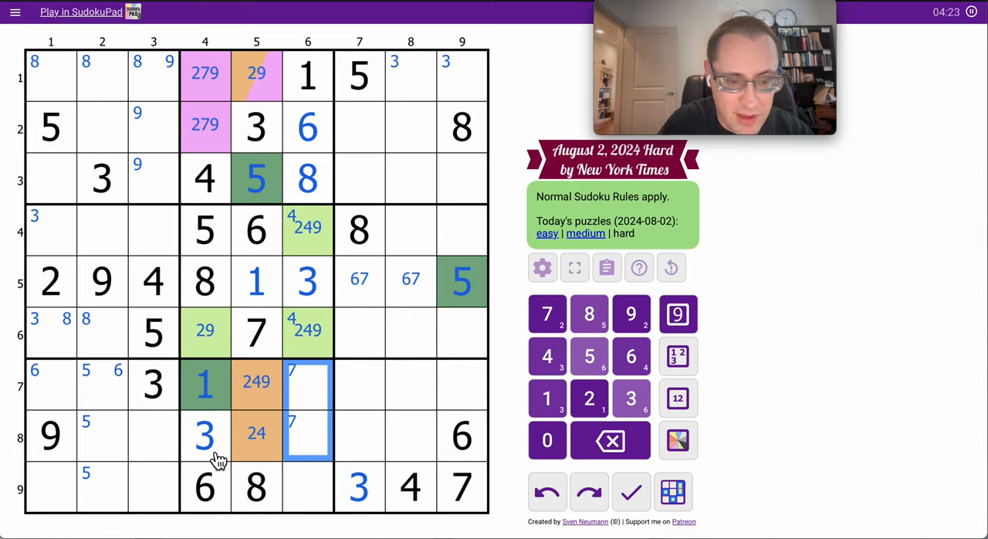
- Centre-mark 24579 in r7c6-r9c6, place 9 in r9c6 and r1c5, fill r9c1-r9c3 with 1, 5, 2
left_click(678, 398)
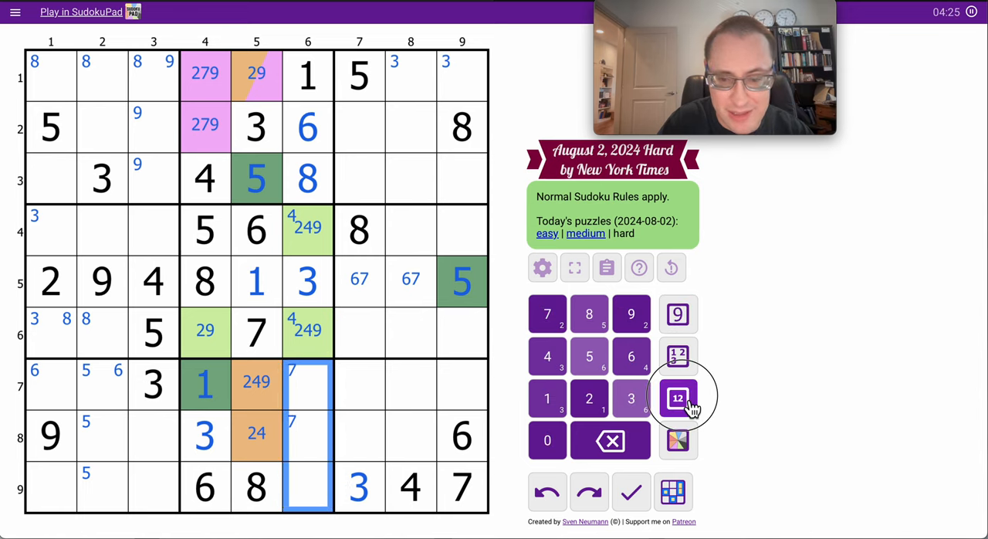
left_click(677, 398)
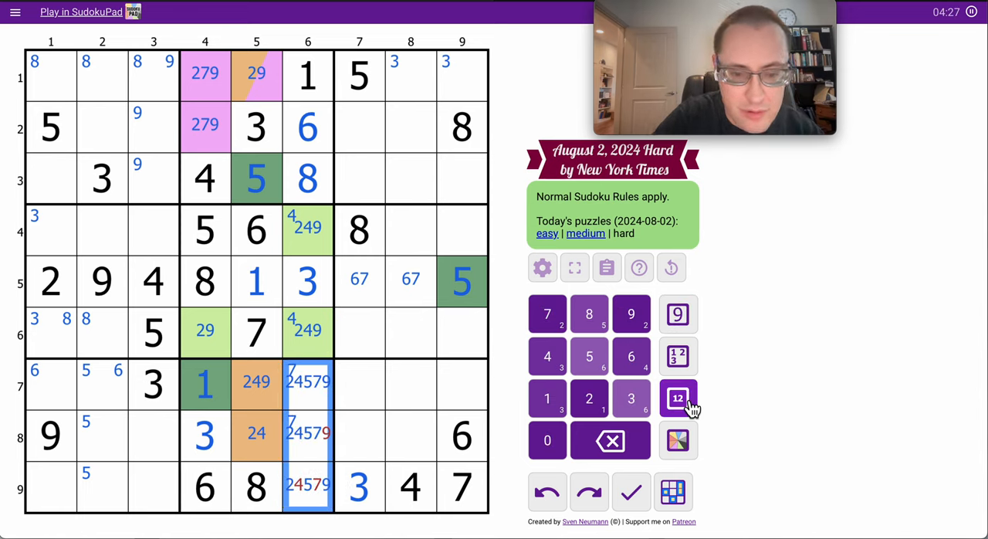
left_click(677, 398)
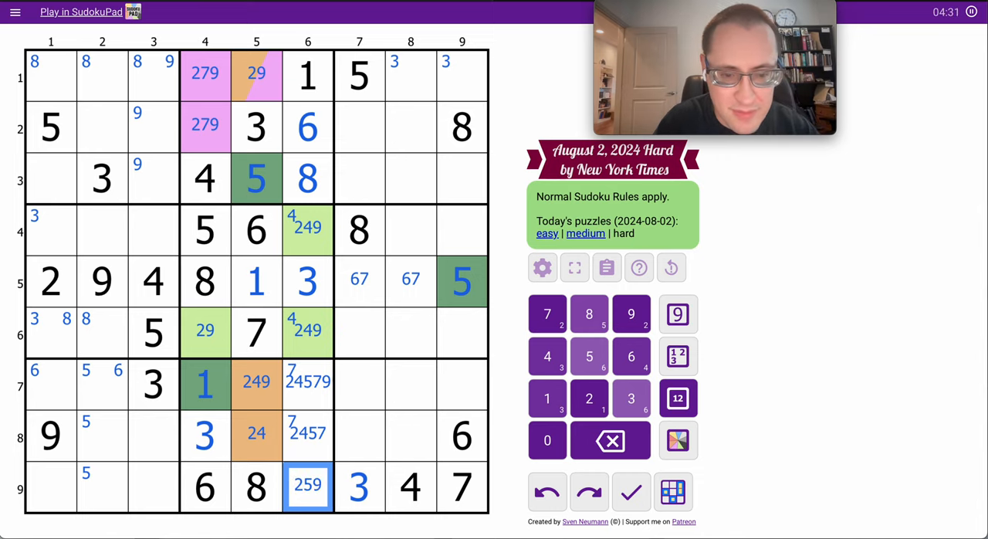
mouse_move(342, 455)
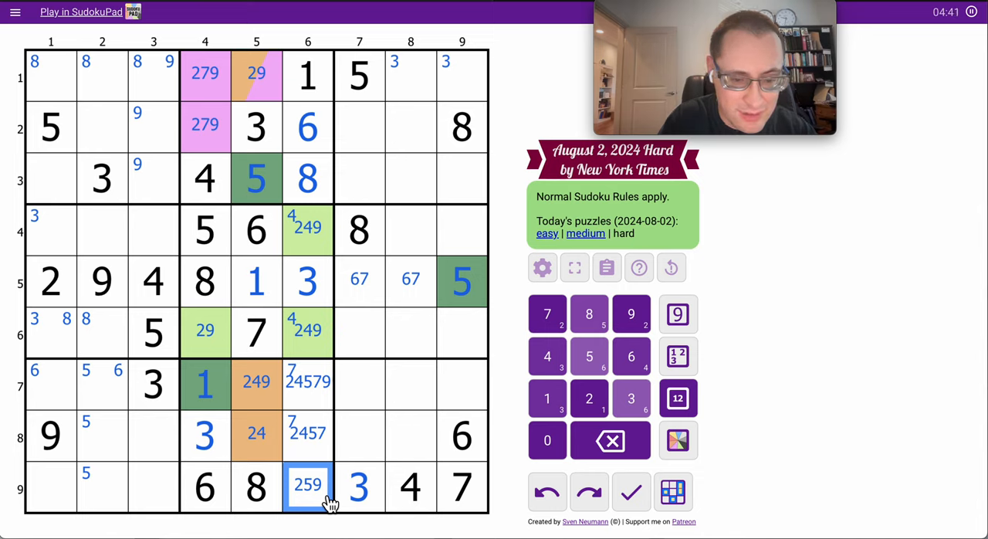
left_click(307, 380)
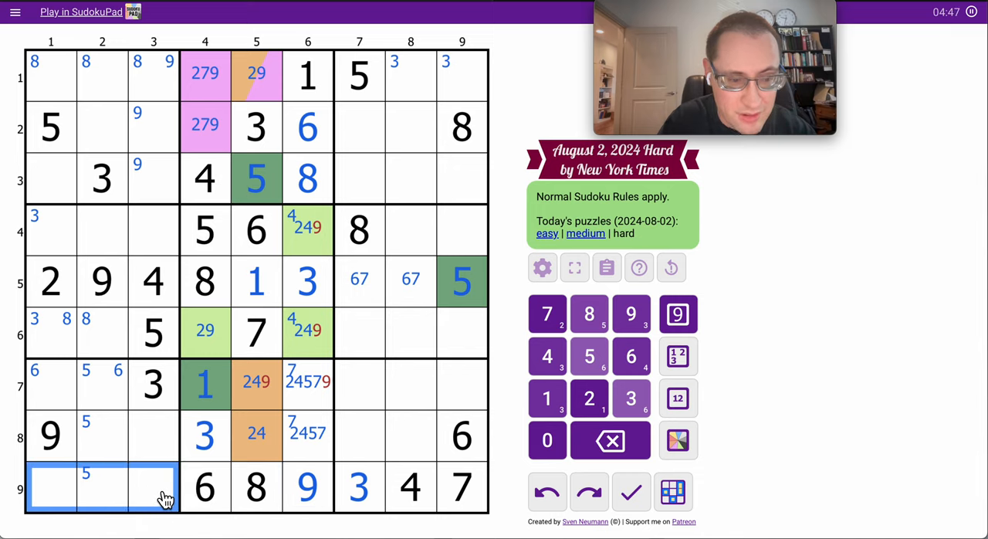
left_click(51, 487)
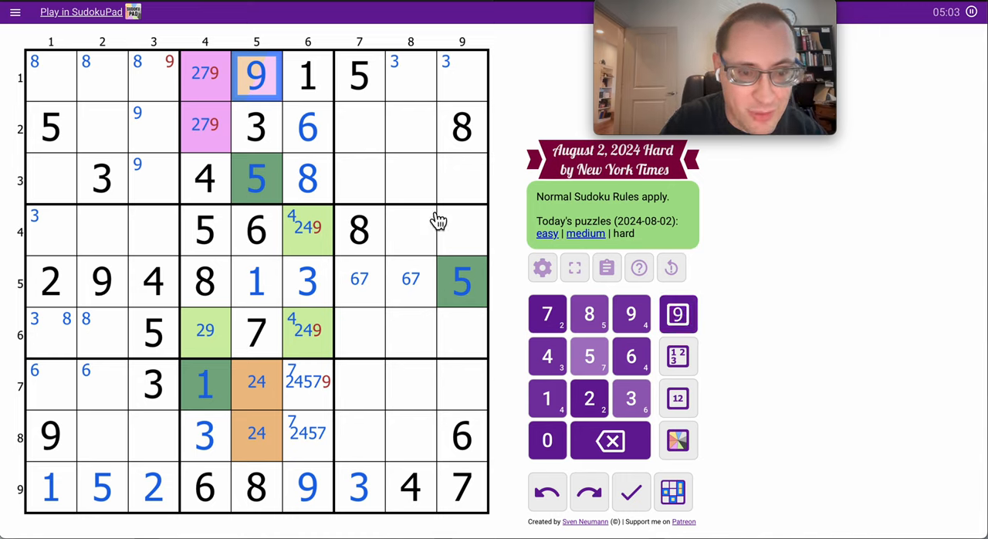
left_click(203, 331)
type("9")
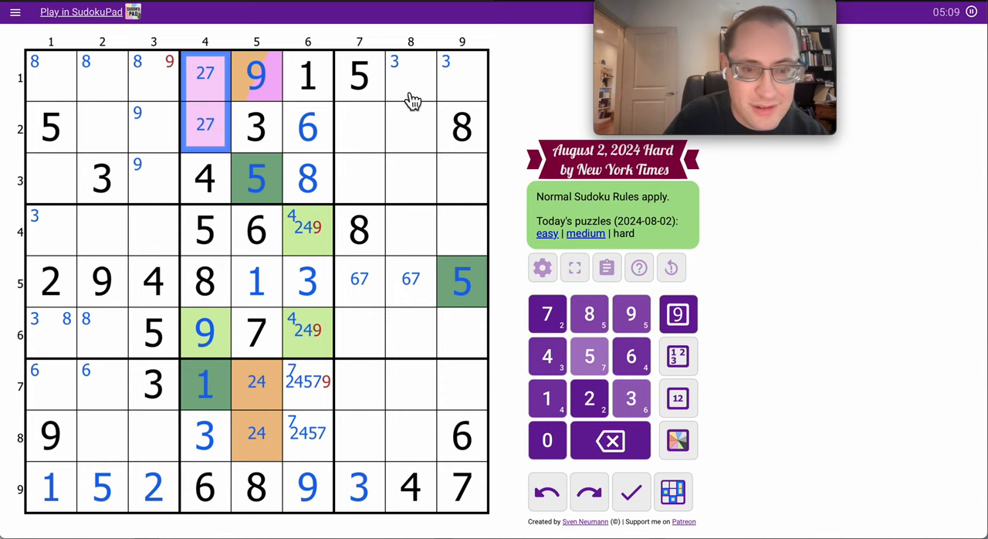
- Place 9 in r6c4 and reduce r4c6/r6c6 to 24 and r1c4/r2c4 to 27
left_click(307, 330)
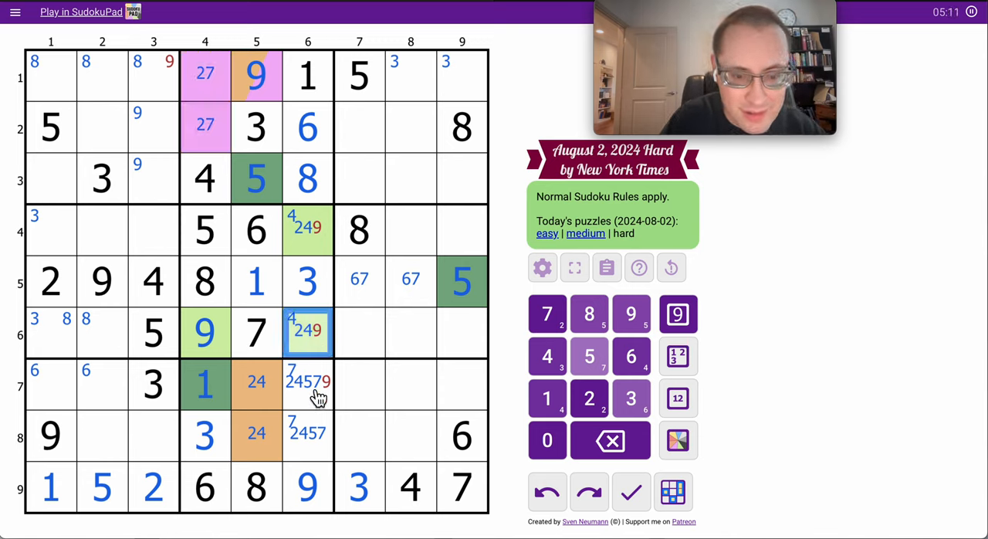
left_click(307, 432)
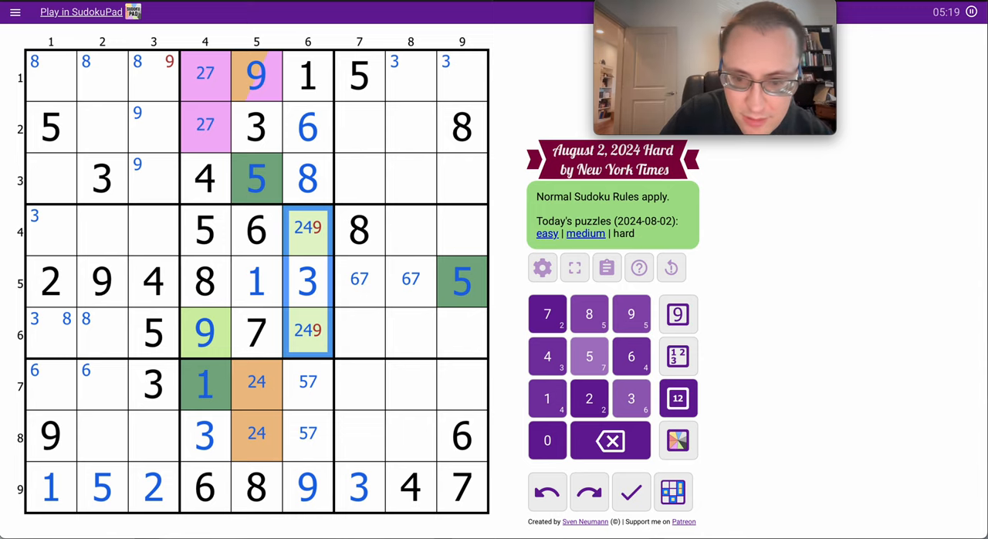
left_click(629, 313)
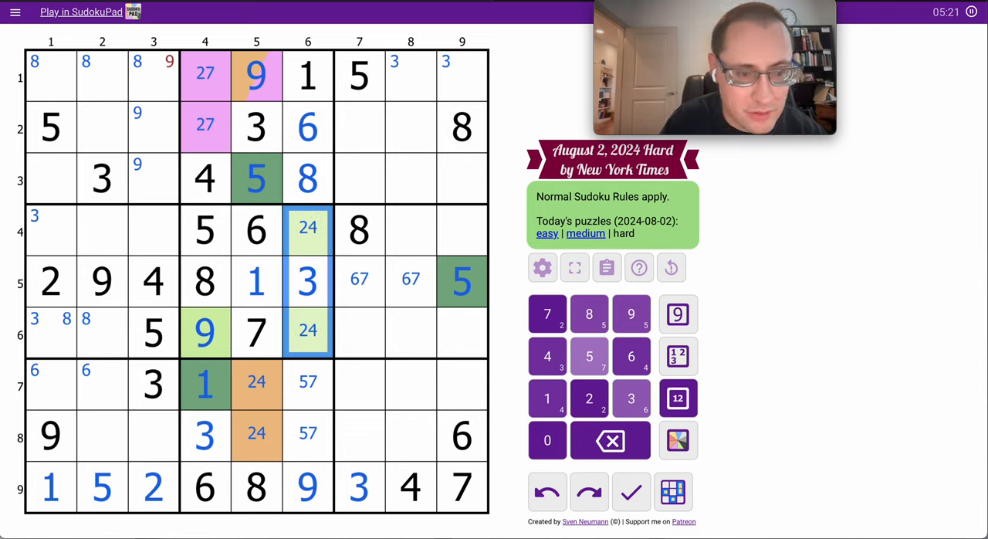
- Centre-mark 57 in r7c6/r8c6 and 58 in r7c8/r8c8
left_click(153, 74)
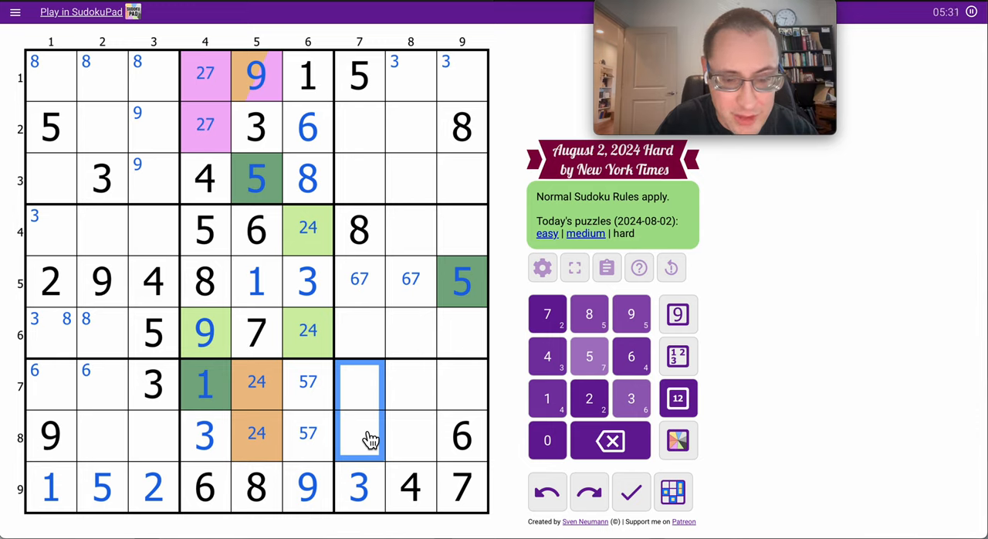
left_click(462, 382)
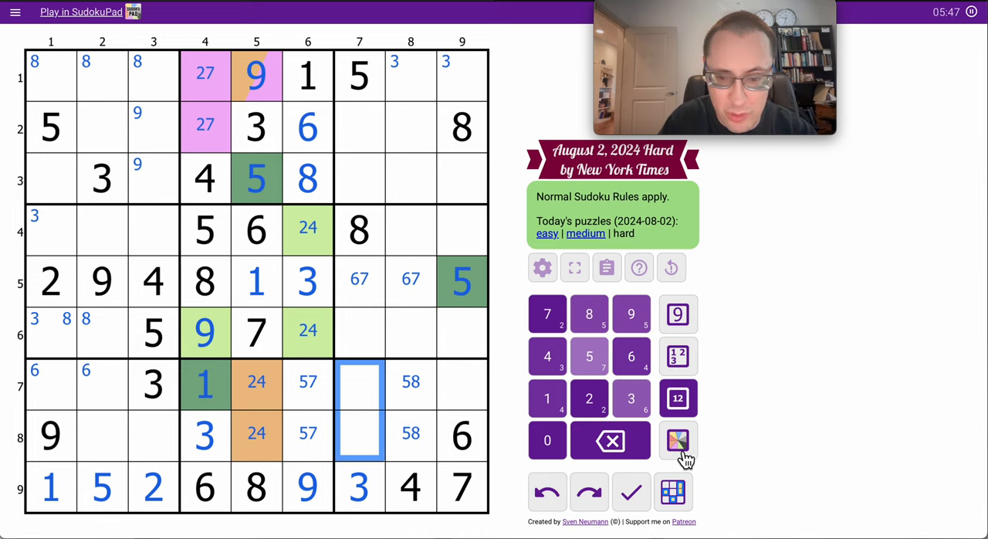
left_click(676, 440)
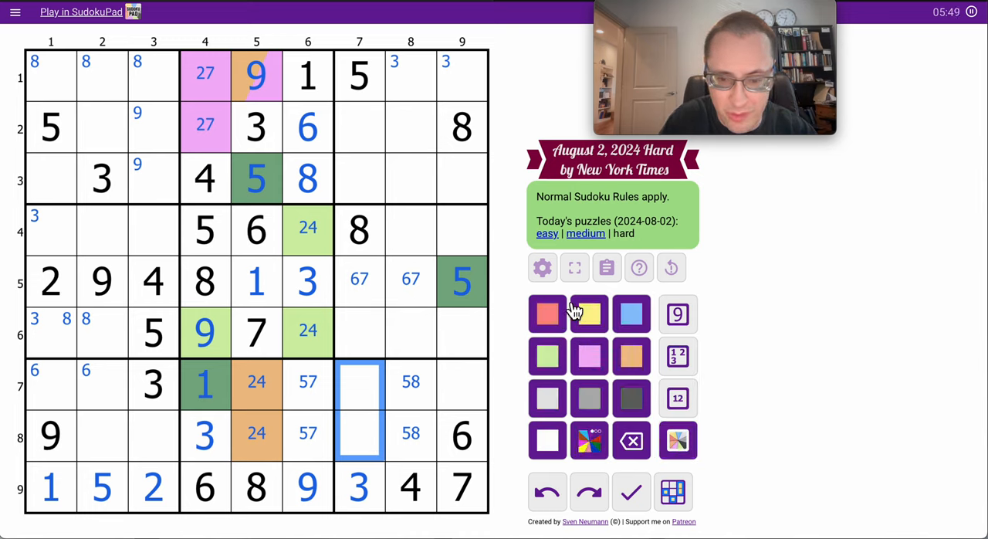
- Colour r7c7, r8c7, r7c9 yellow with 29 marks, place 1 in r8c7, 4 in r7c5, 2 in r8c5
left_click(587, 313)
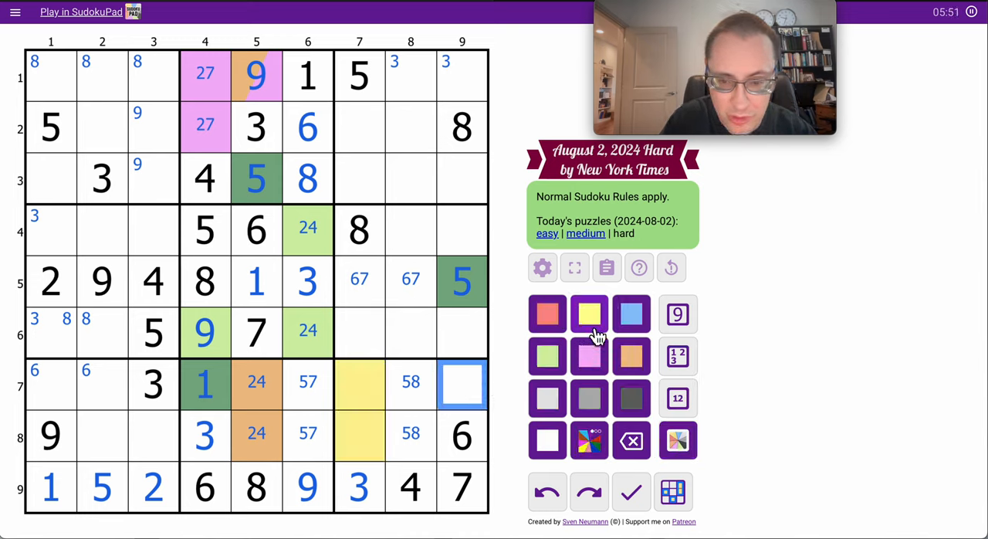
left_click(677, 398)
type("29")
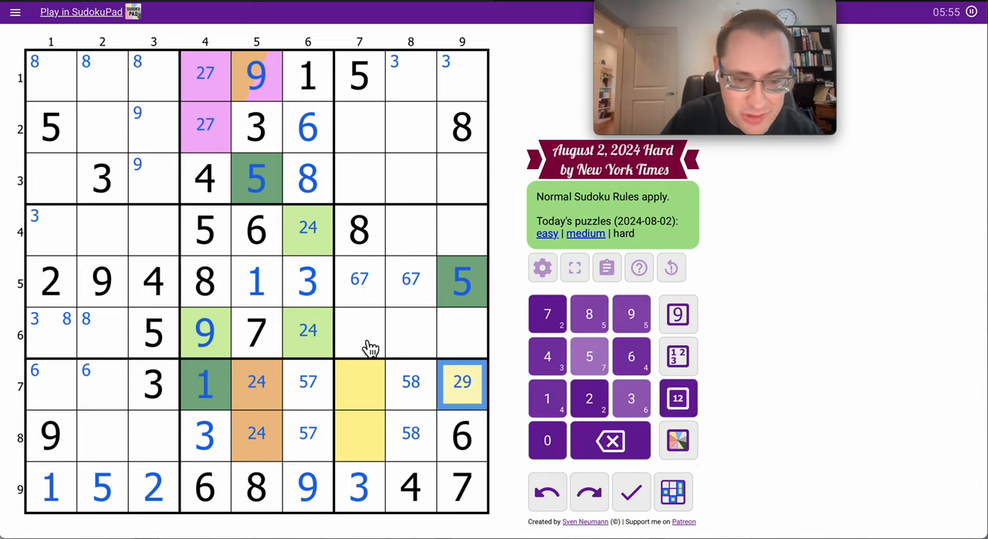
left_click(358, 435)
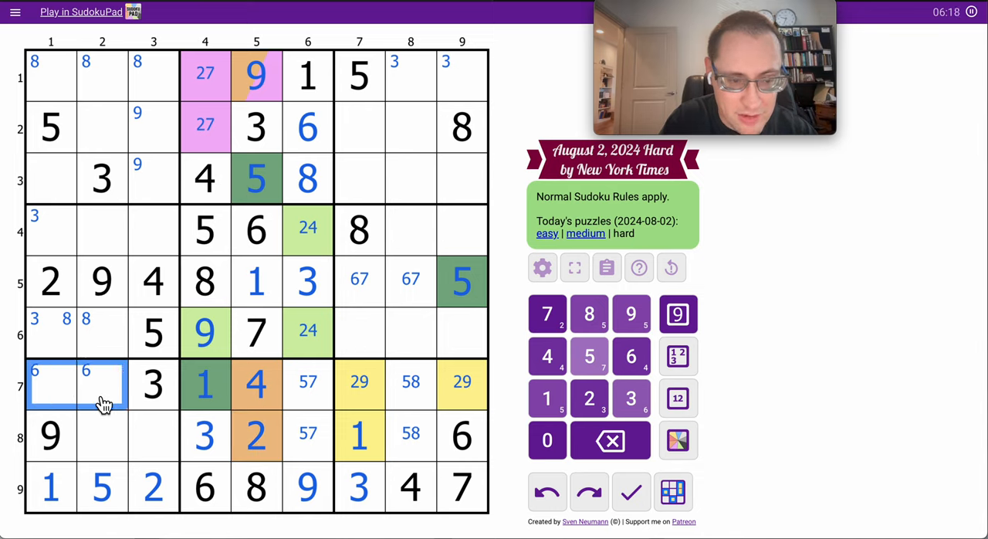
- Place 4 in r1c1 and r2c7 and corner-mark 4 in r4c9 and r6c9
left_click(677, 398)
type("4")
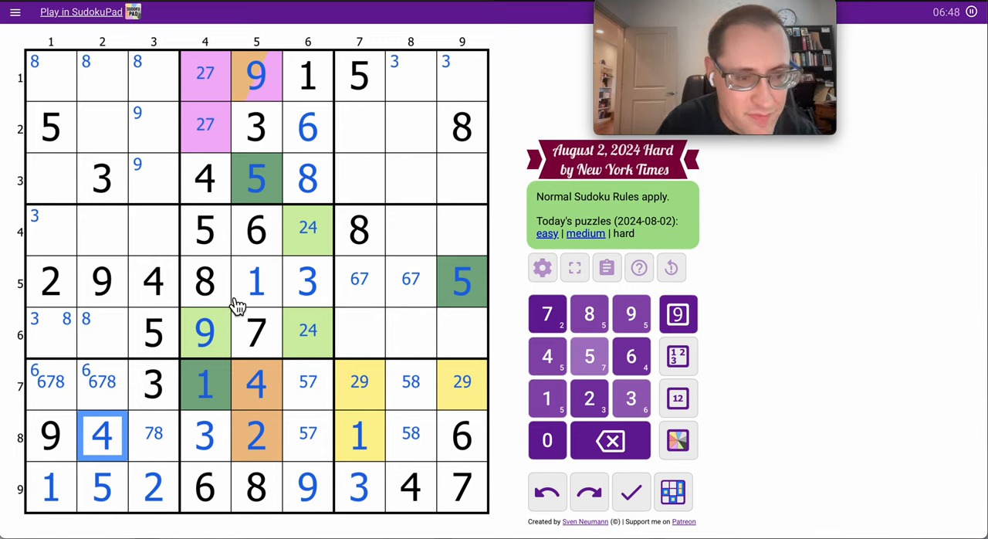
left_click(49, 74)
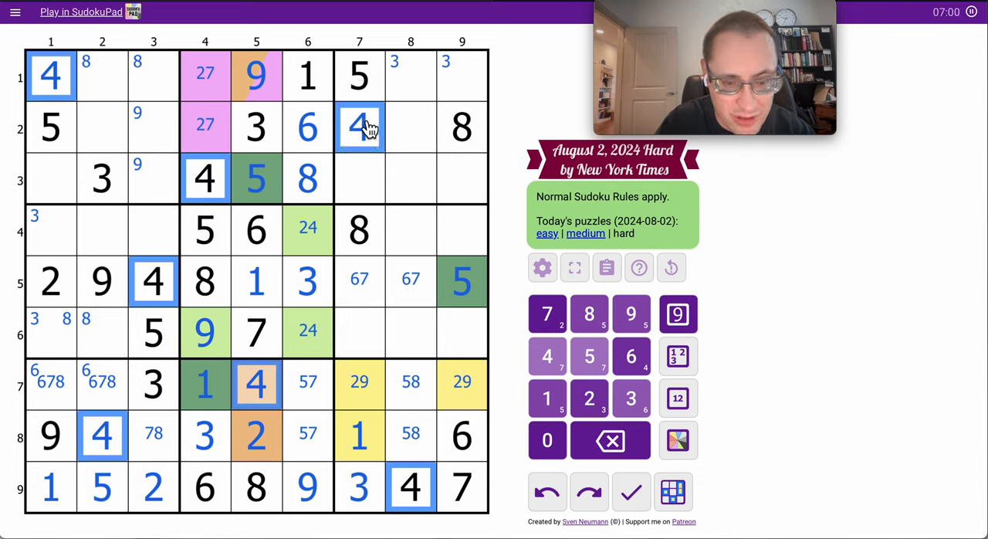
left_click(462, 229)
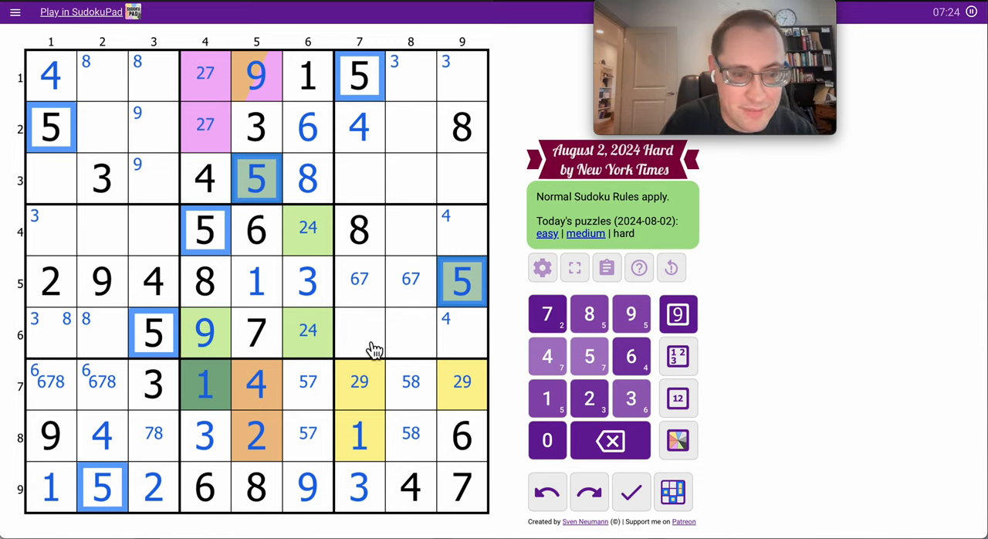
- Note center candidates in R3C7, R6C7, R3C9, R4C9 and R6C9
left_click(358, 332)
type("26")
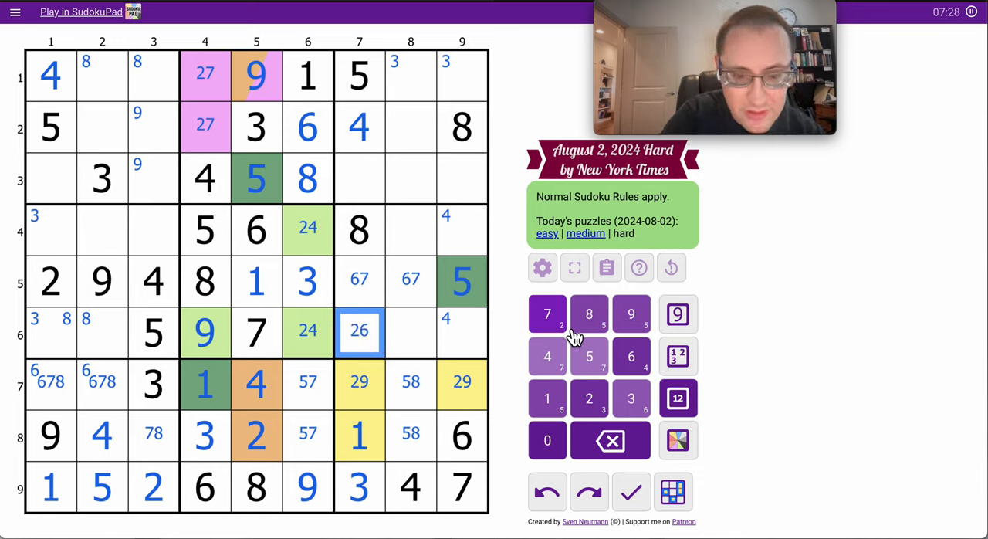
left_click(358, 178)
type("2679")
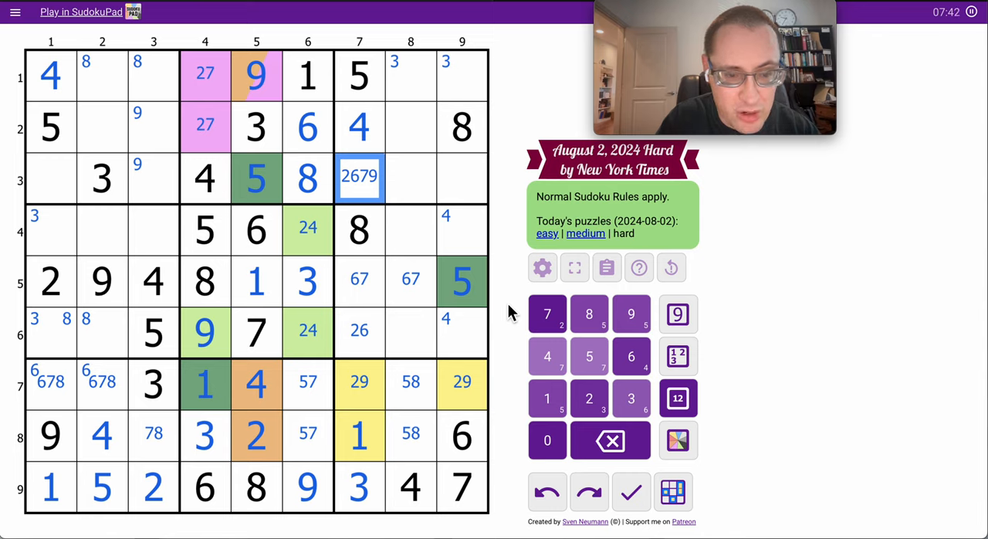
left_click(462, 332)
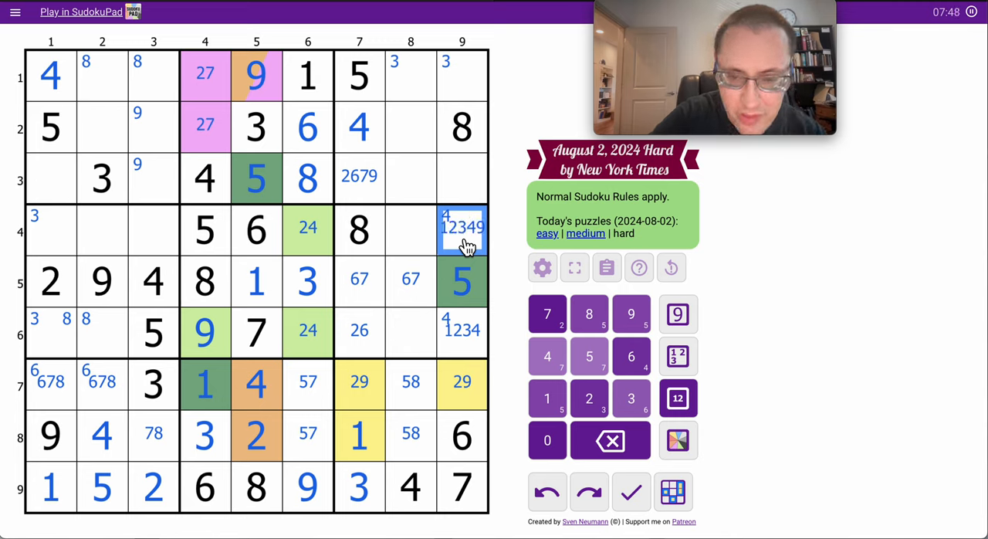
left_click(461, 177)
type("129")
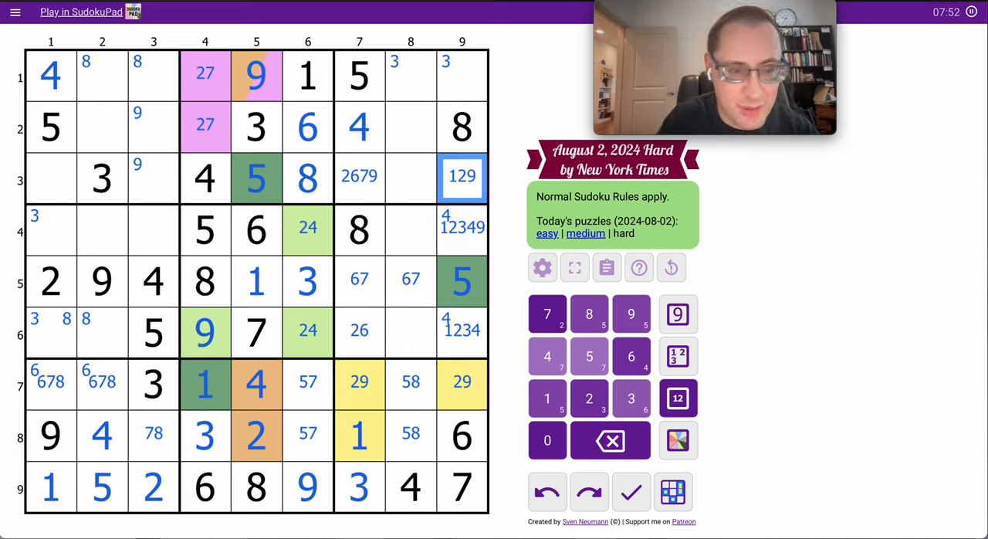
- Place 2 and 4 in columns 6 and 9, and 2 and 9 in column 7
left_click(462, 74)
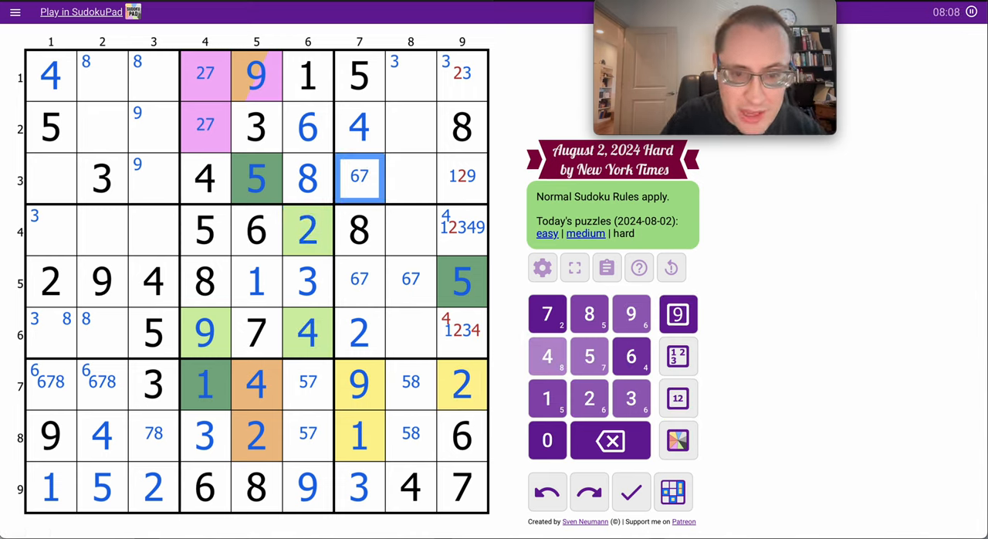
left_click(461, 281)
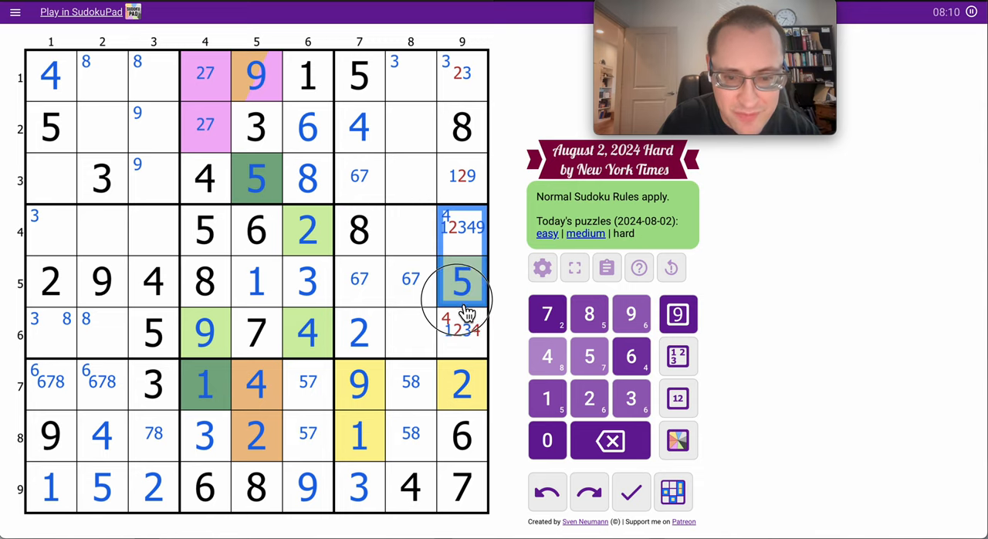
left_click(676, 313)
type("4")
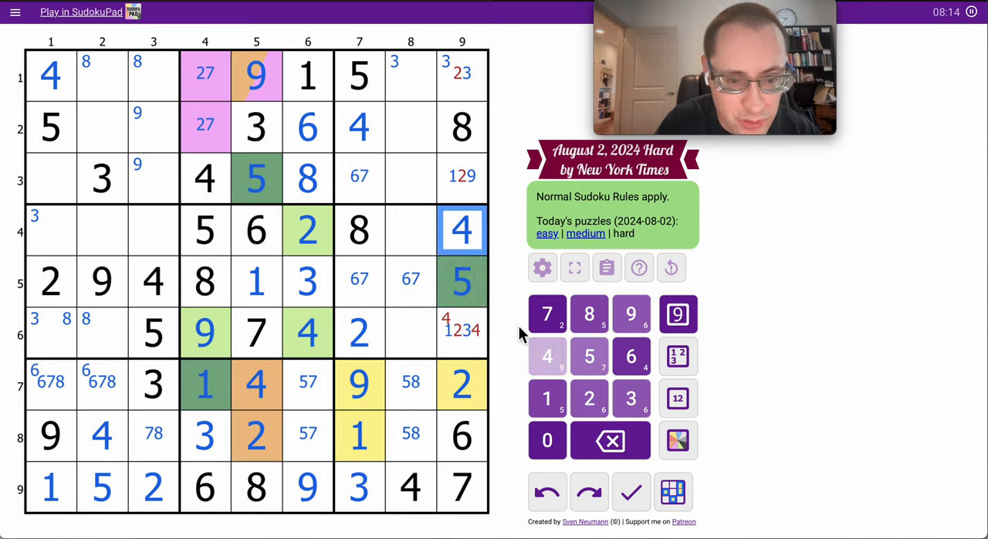
- Place 3, 9 and 1 to complete column 9, and 1 and 2 in row 3
left_click(461, 330)
type("1")
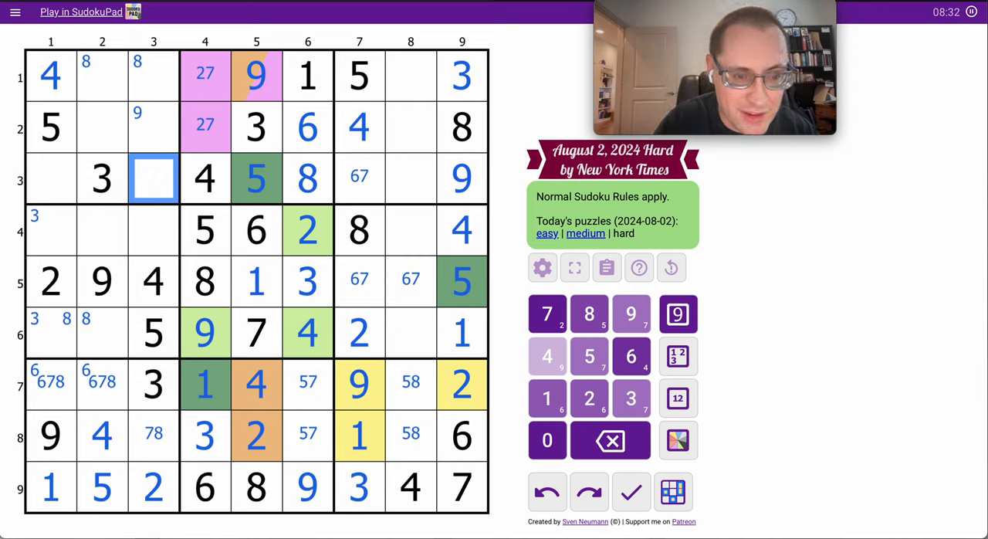
left_click(50, 178)
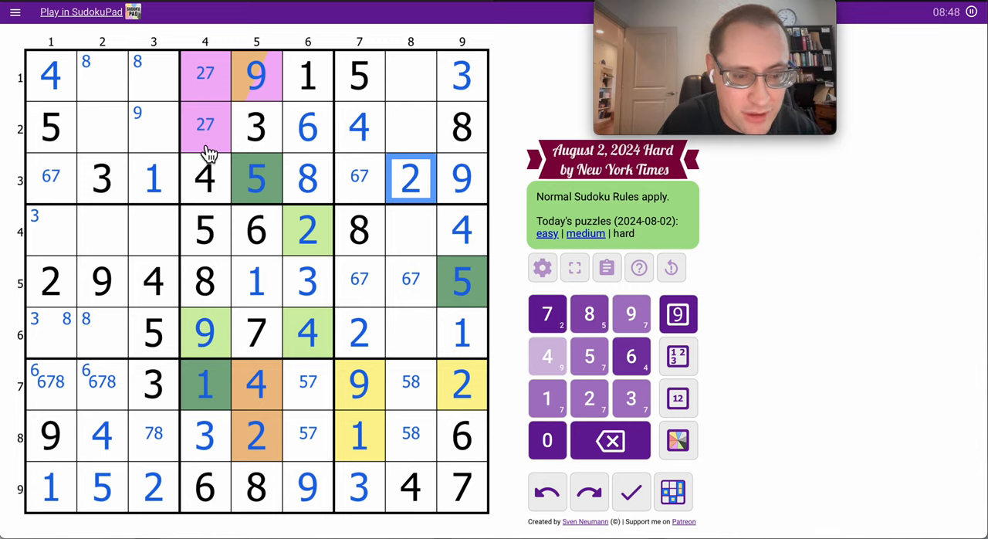
left_click(154, 126)
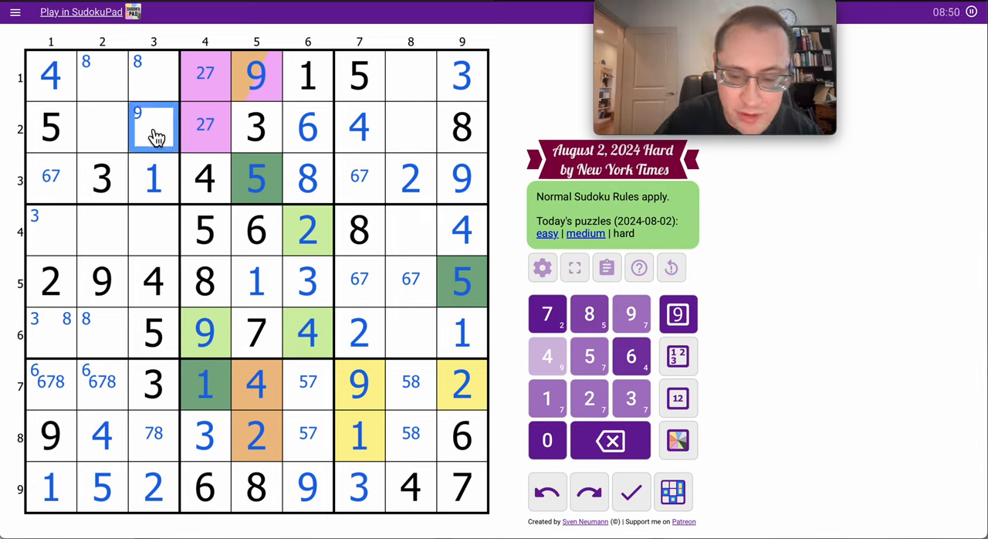
- Add center candidates 79 in R2C3 and 27 in R2C2
left_click(678, 398)
type(" 79")
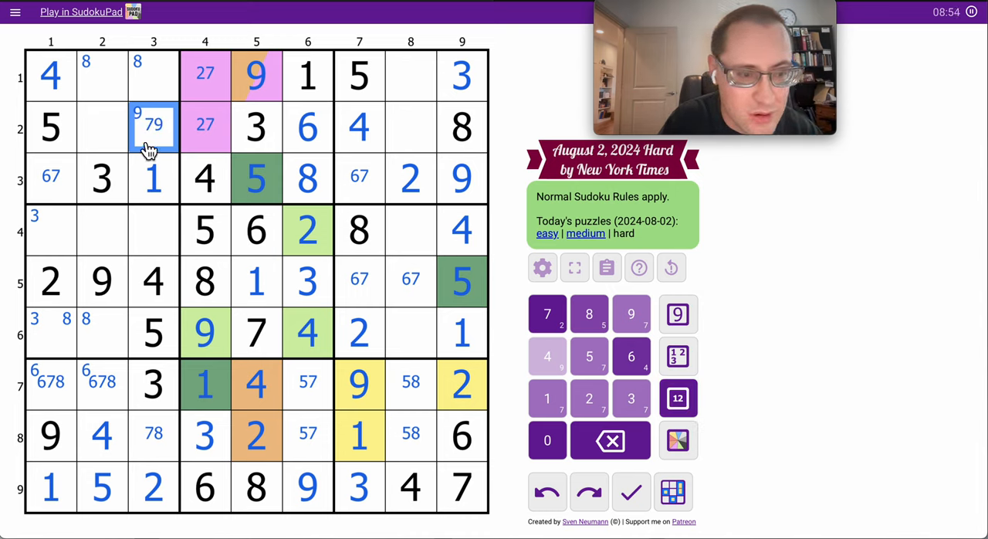
left_click(102, 126)
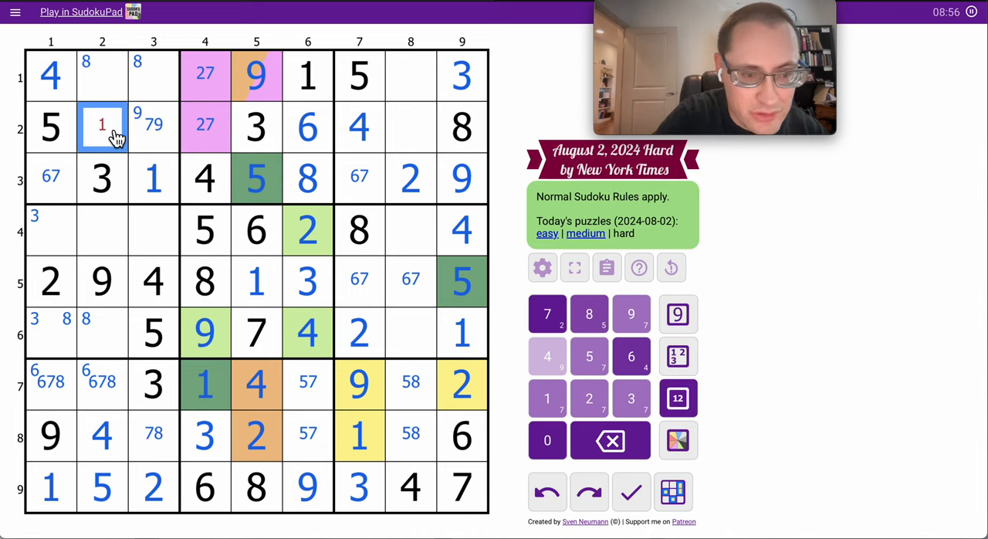
left_click(102, 123)
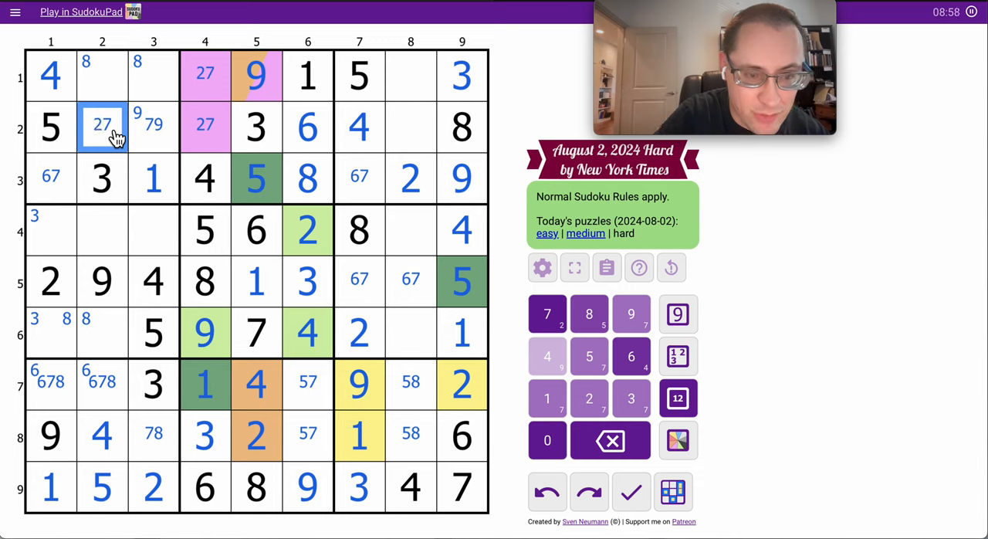
left_click(153, 127)
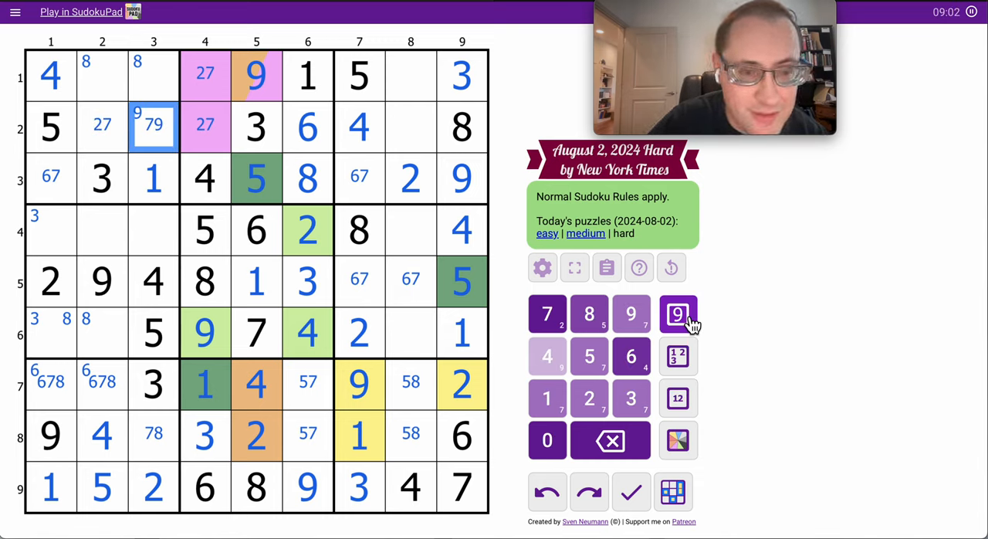
- Place 9 in R2C3 and 1 in R2C8 as final digits
left_click(678, 314)
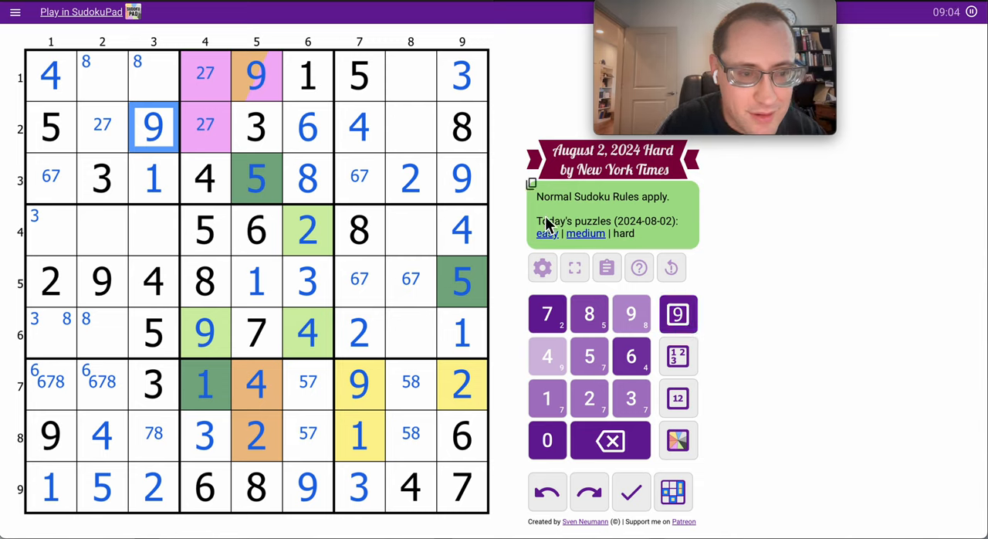
left_click(410, 127)
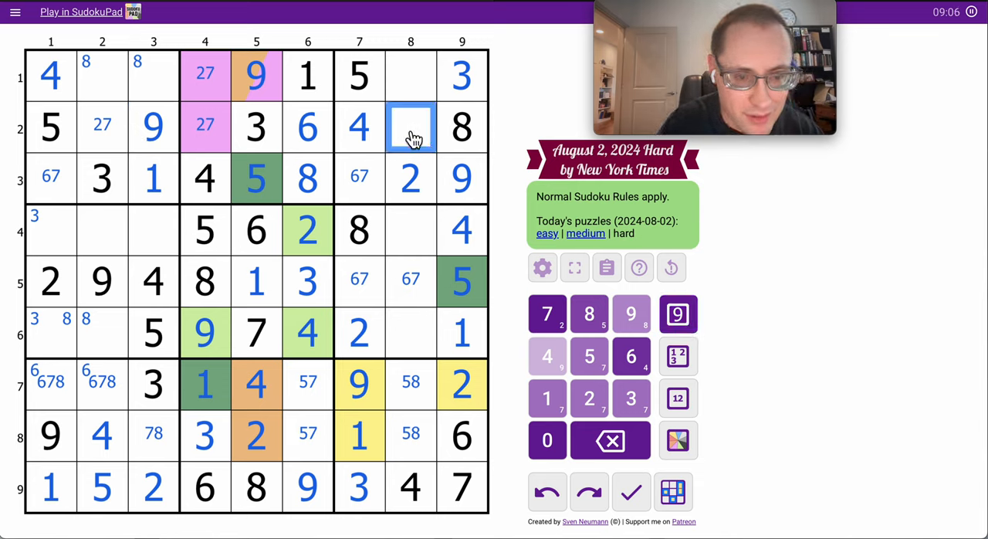
left_click(546, 398)
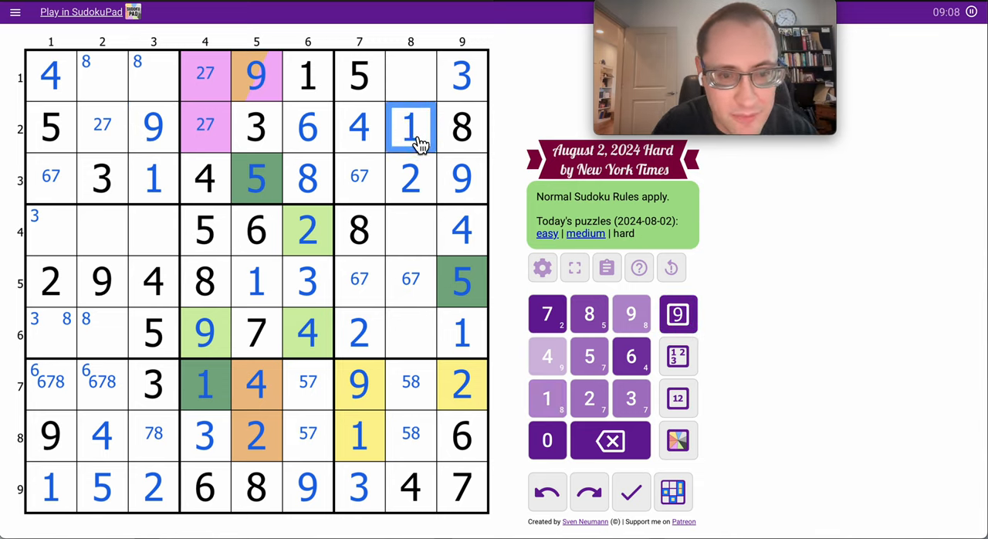
left_click(411, 74)
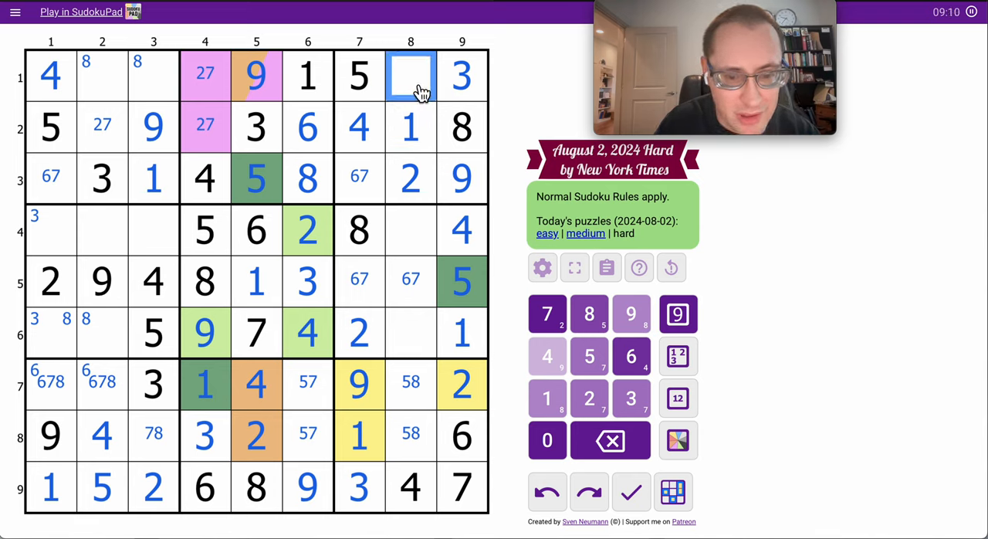
left_click(677, 398)
type("67")
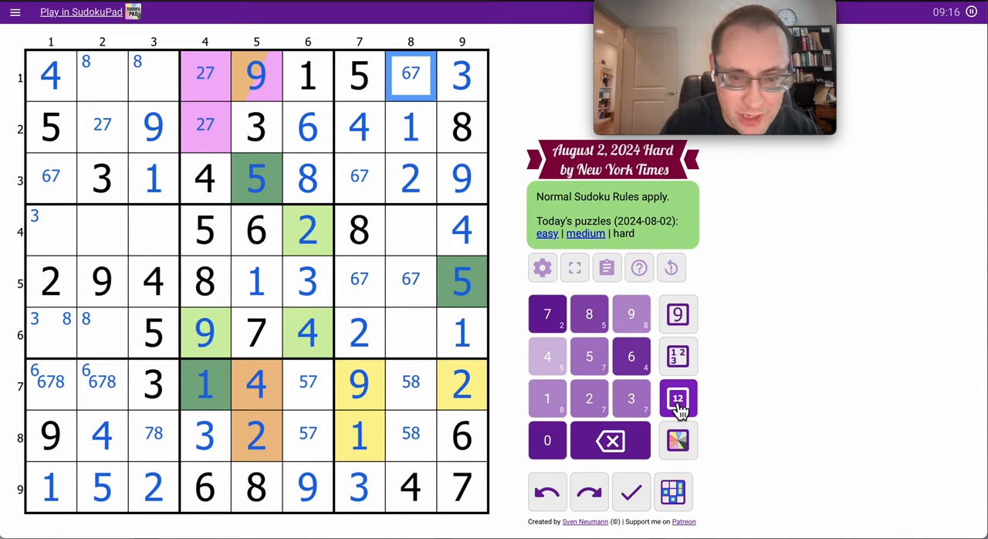
- Complete row 4 and add 9, 3, 8 in column 8 and 5, 7 in column 6
left_click(410, 230)
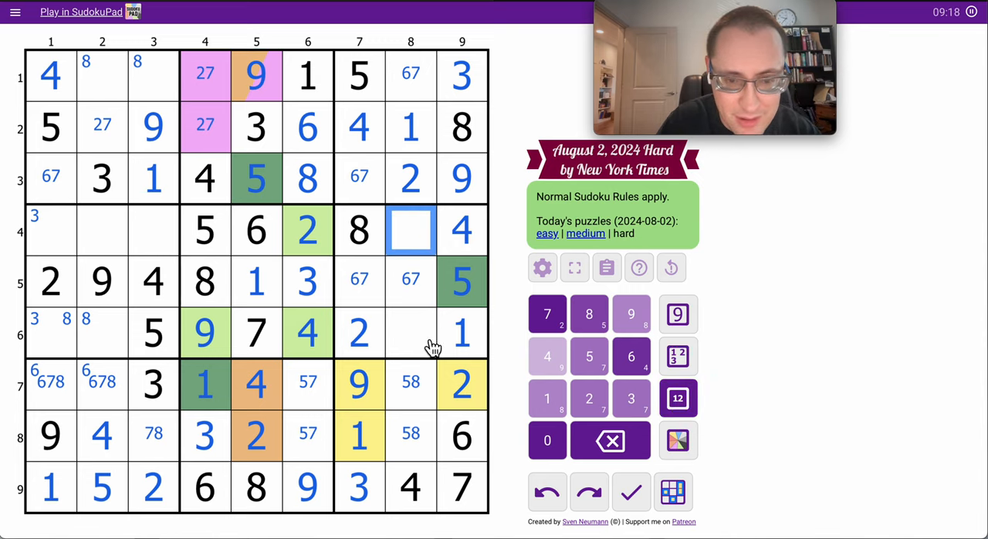
left_click(411, 333)
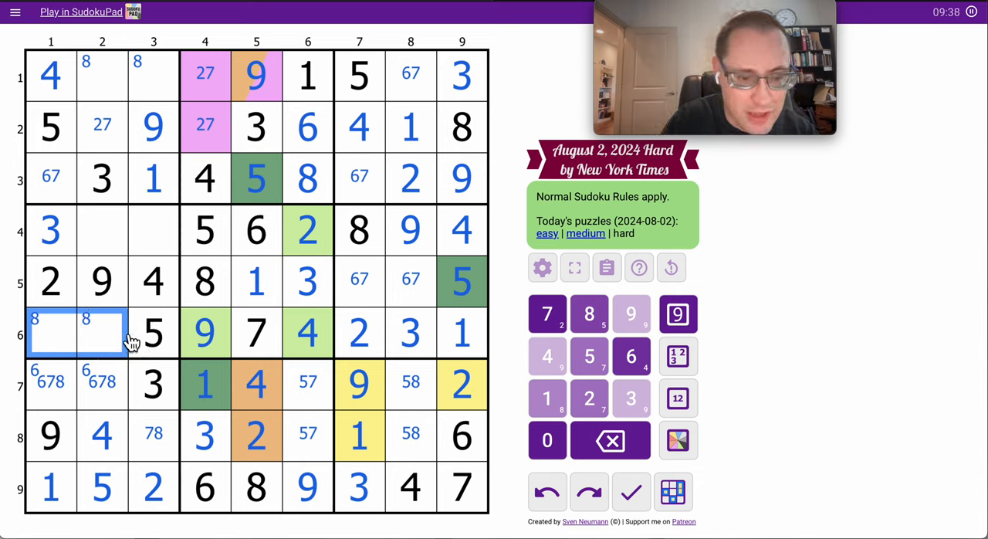
left_click(678, 398)
type("68")
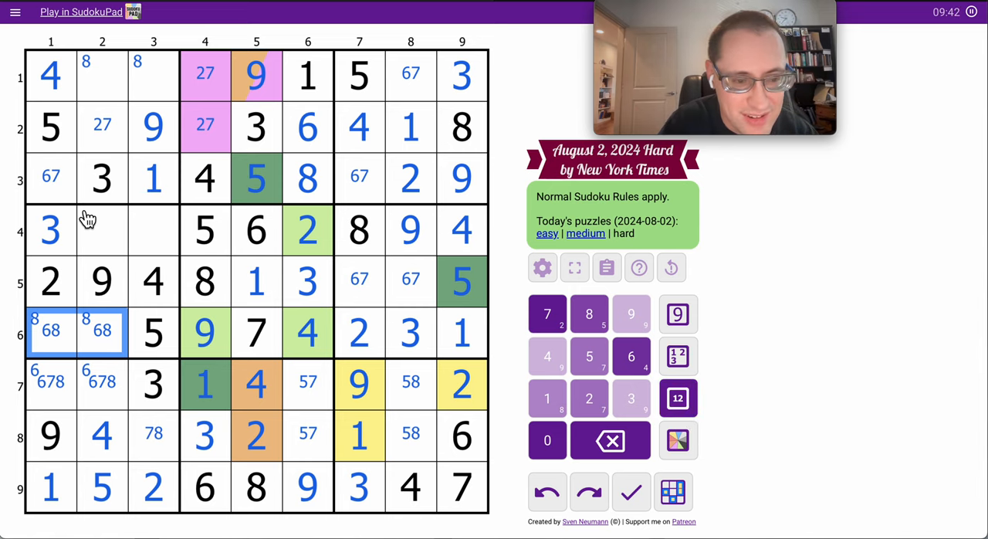
left_click(154, 230)
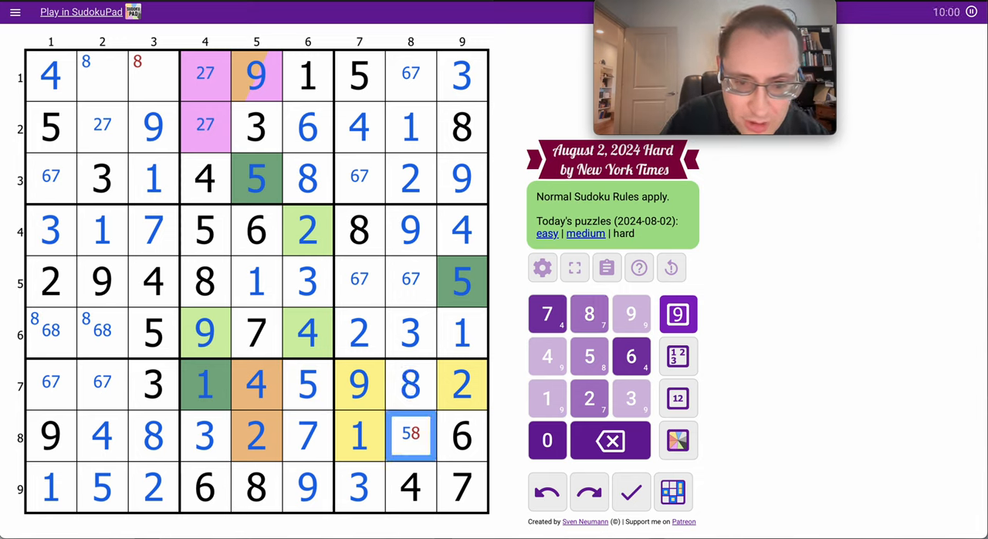
- Place 5 in R8C8 and 8 in R1C2 to finish the grid, then dismiss the Congrats dialog
left_click(590, 355)
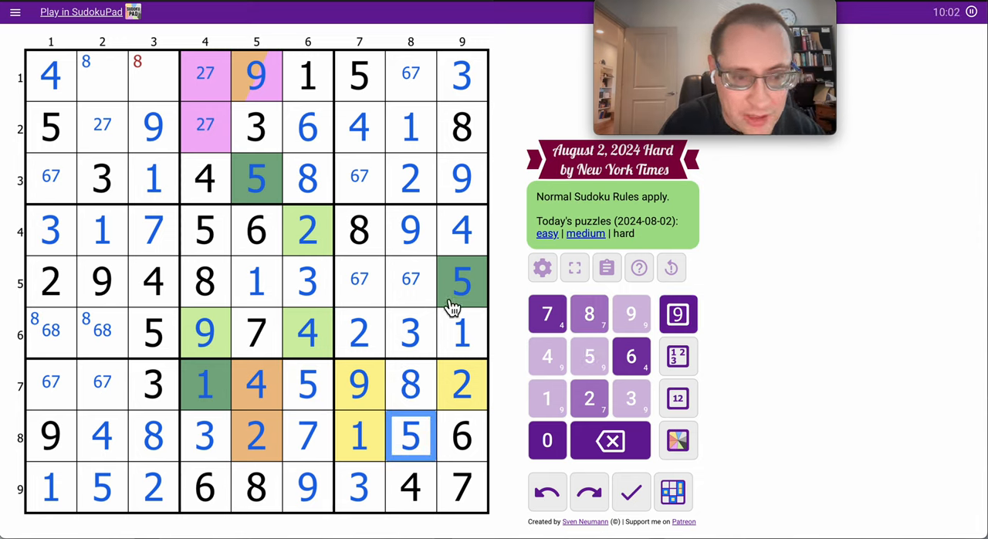
left_click(102, 74)
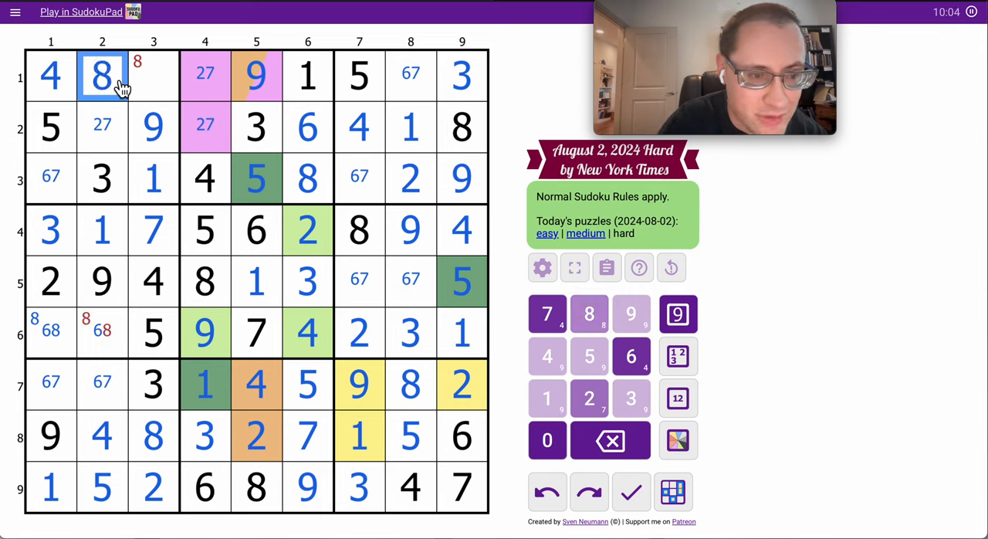
left_click(152, 76)
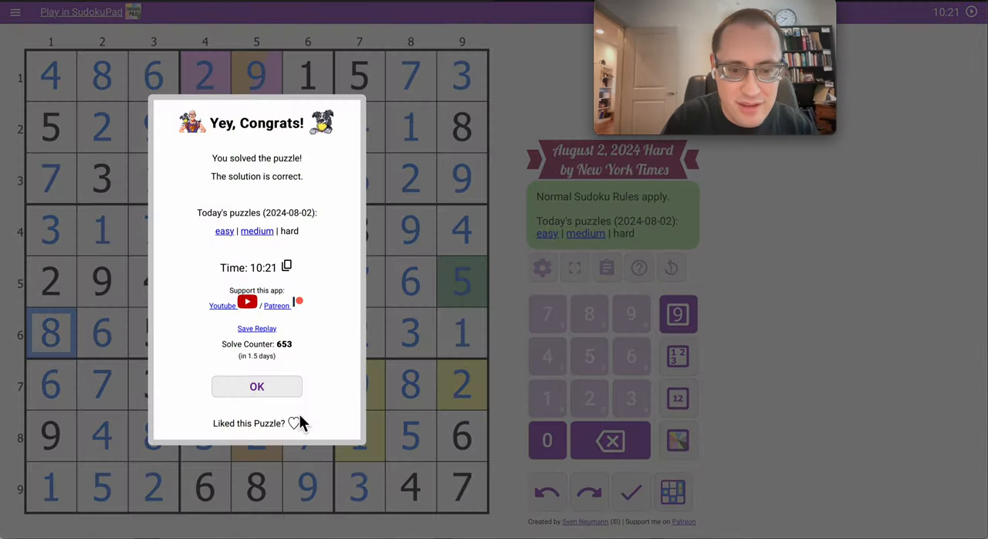
left_click(256, 386)
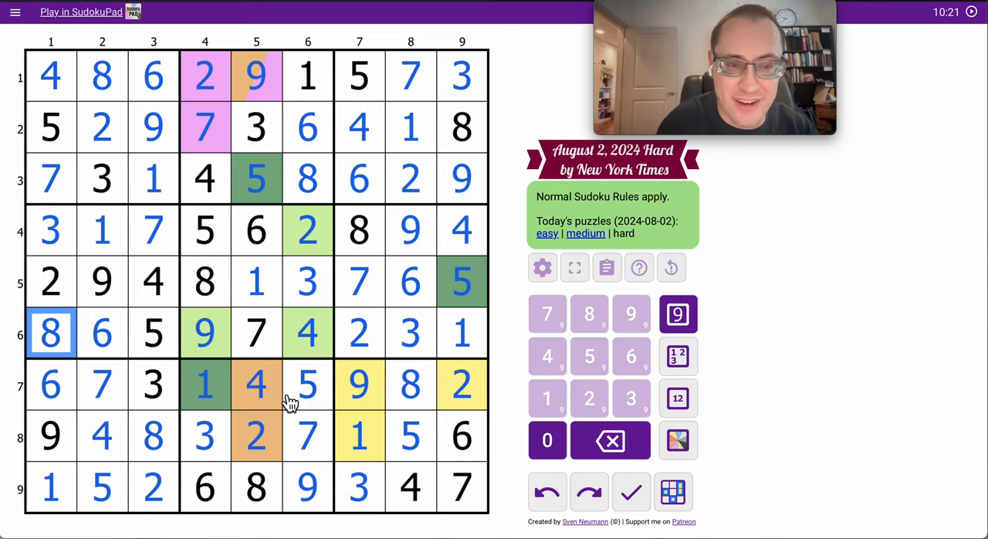